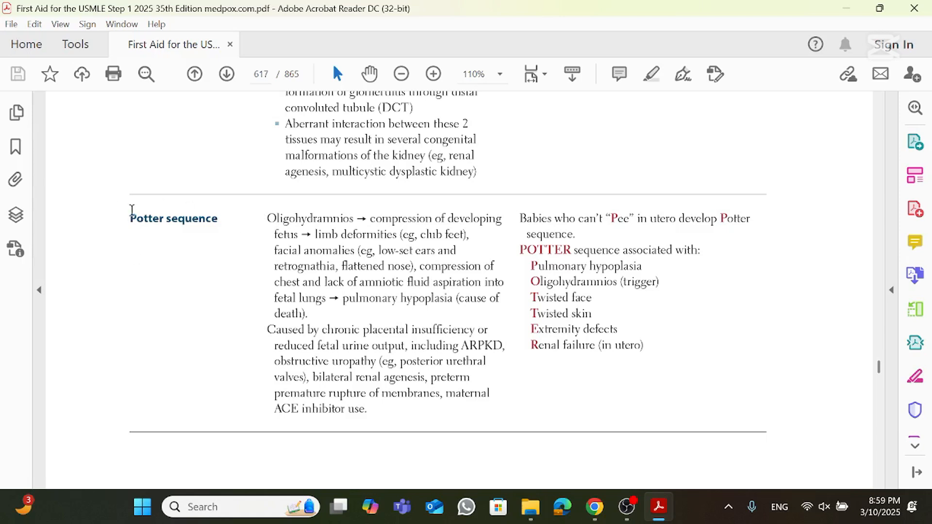
mouse_move(157, 224)
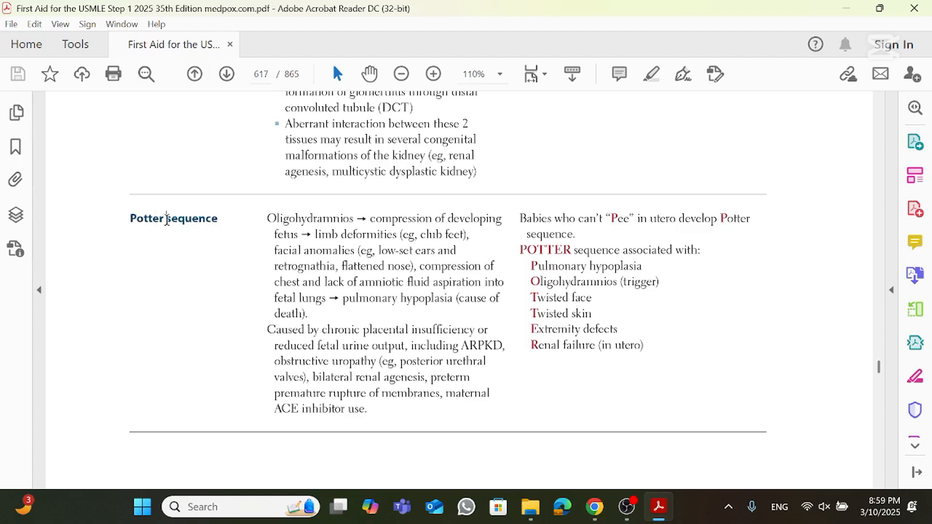
Step: Search 'morphogenesis' and highlight 'single 1° embryologic event' in the Sequence row on page 654
double_click(191, 218)
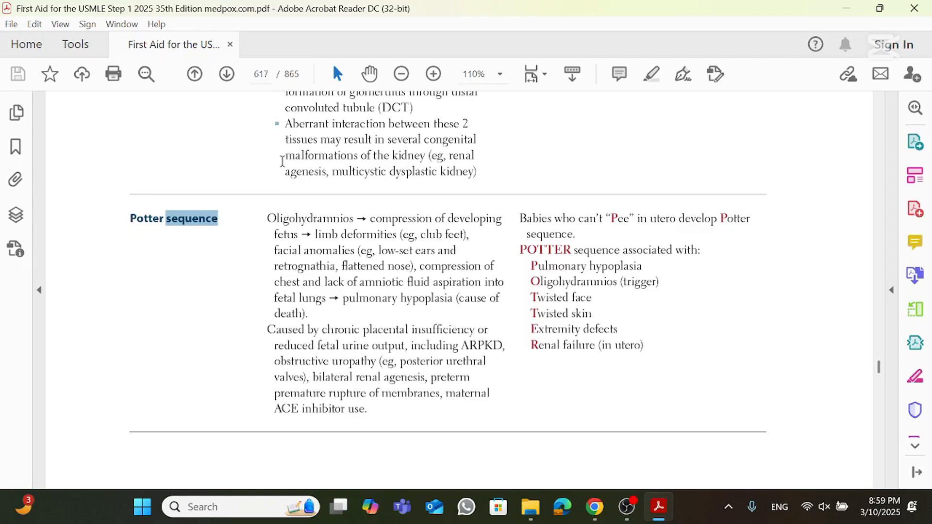
type("morphogenesis")
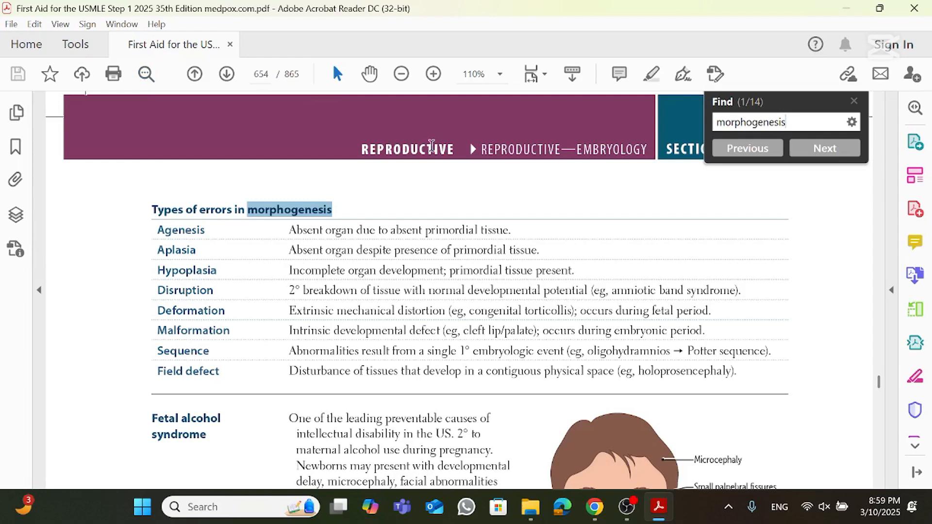
left_click_drag(157, 350, 390, 350)
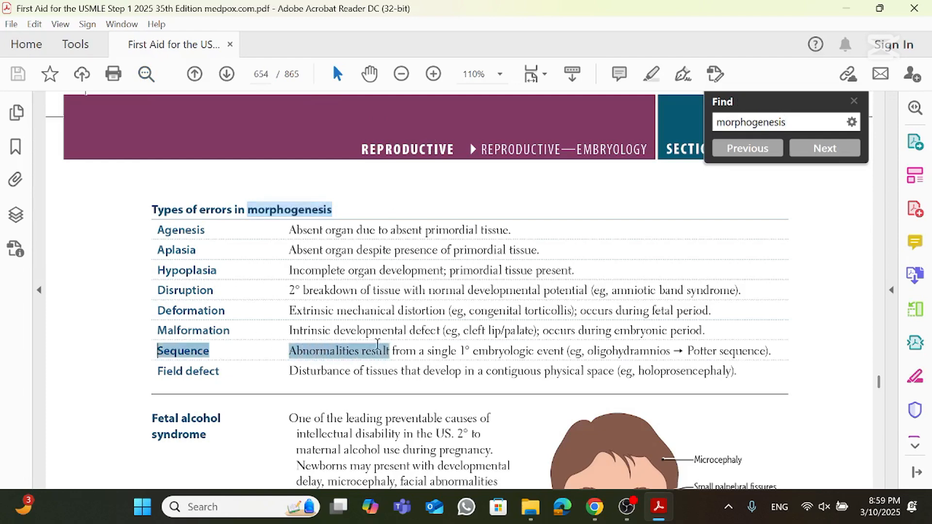
scroll("down", 3)
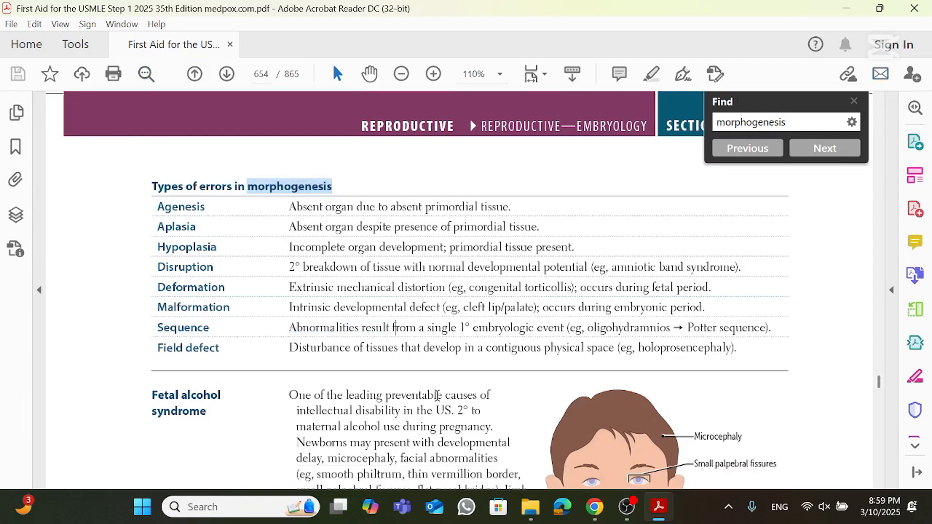
left_click_drag(289, 328, 416, 327)
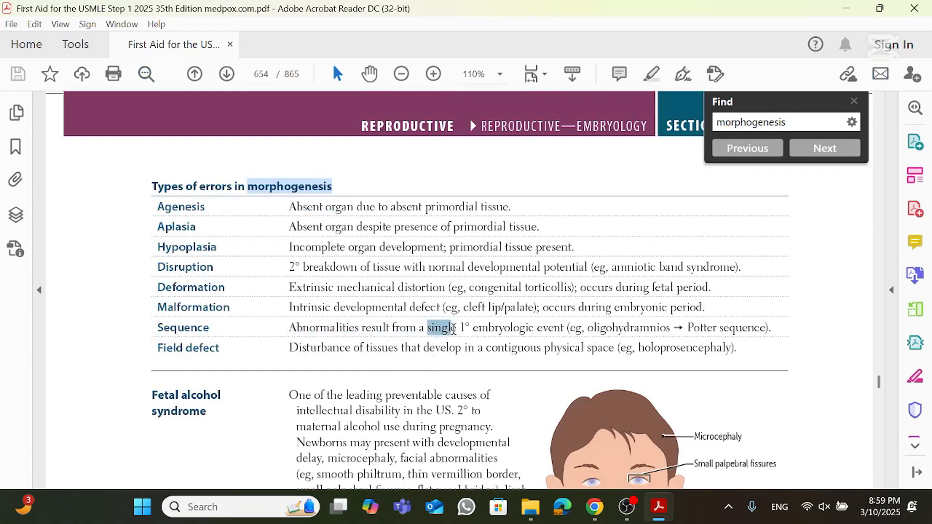
left_click_drag(426, 327, 562, 327)
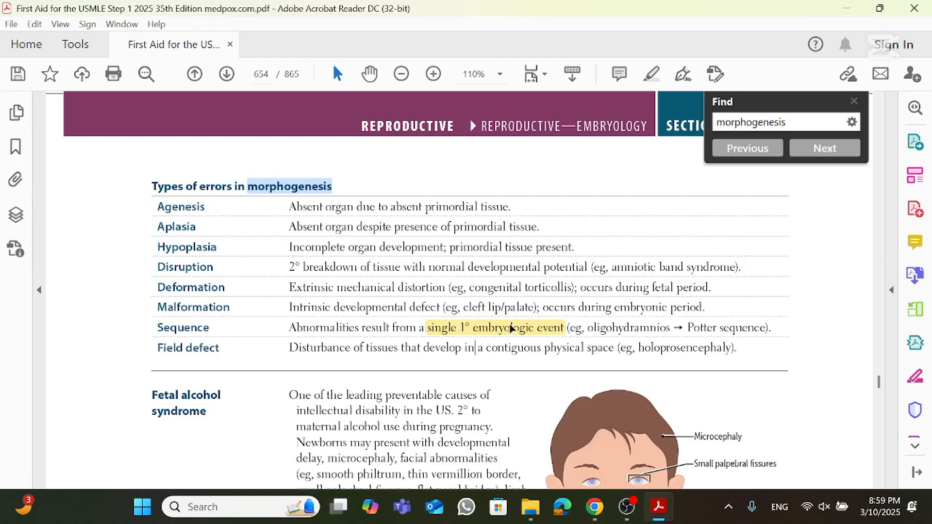
mouse_move(548, 363)
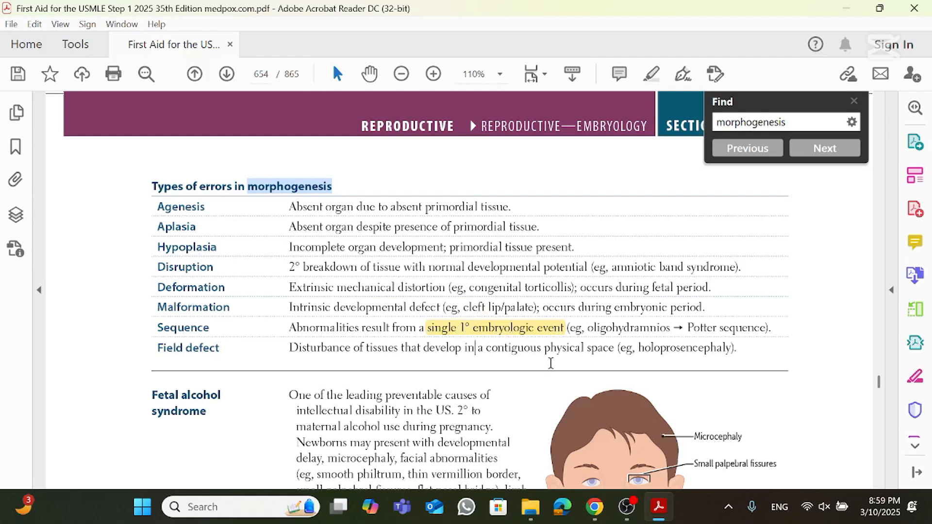
mouse_move(579, 331)
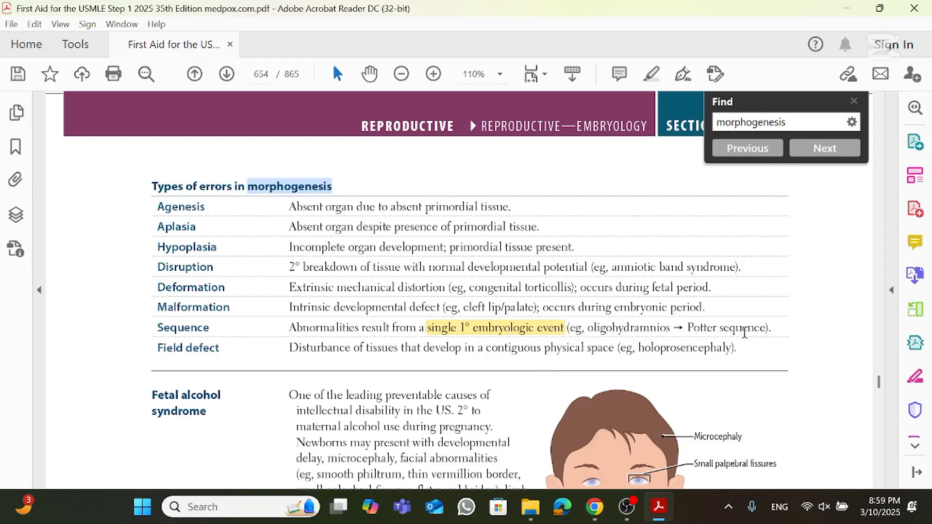
Step: Mark 'embryonic' in the Malformation row and 'fetal' in the Deformation row with orange highlight
double_click(626, 327)
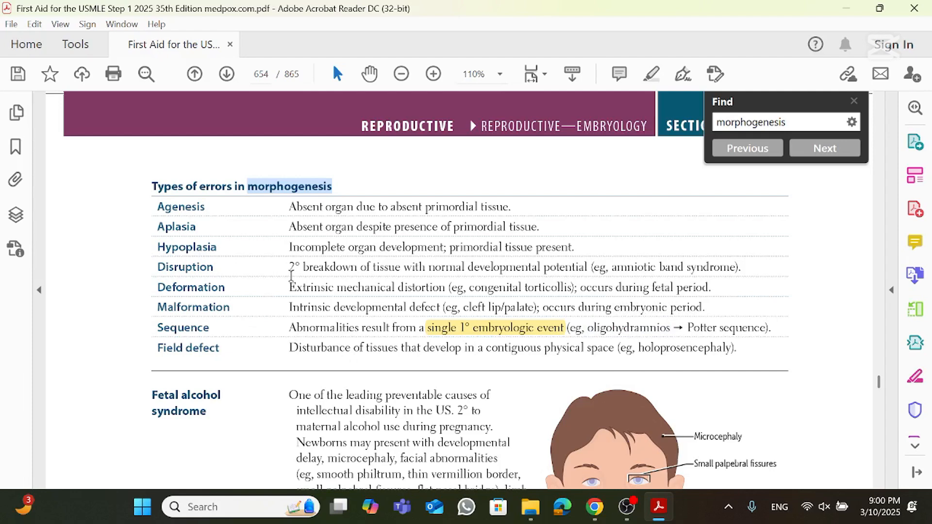
mouse_move(178, 187)
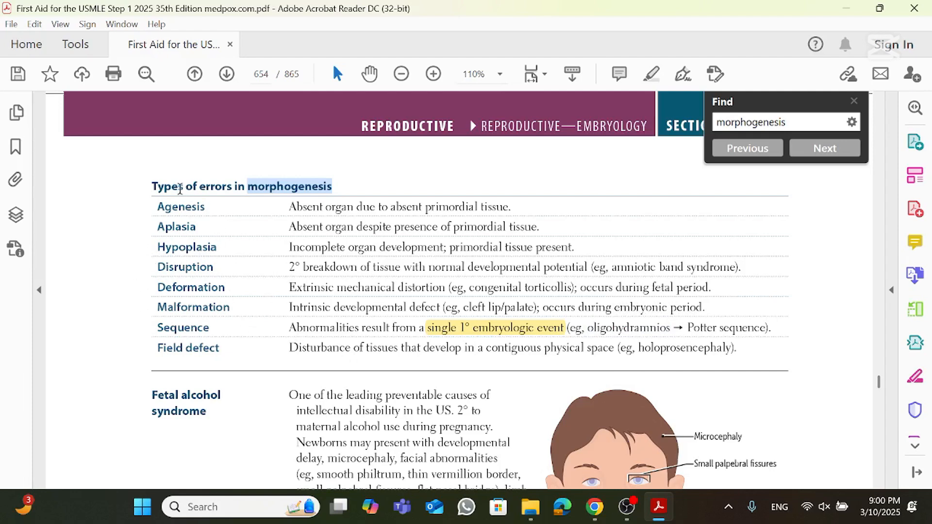
mouse_move(252, 328)
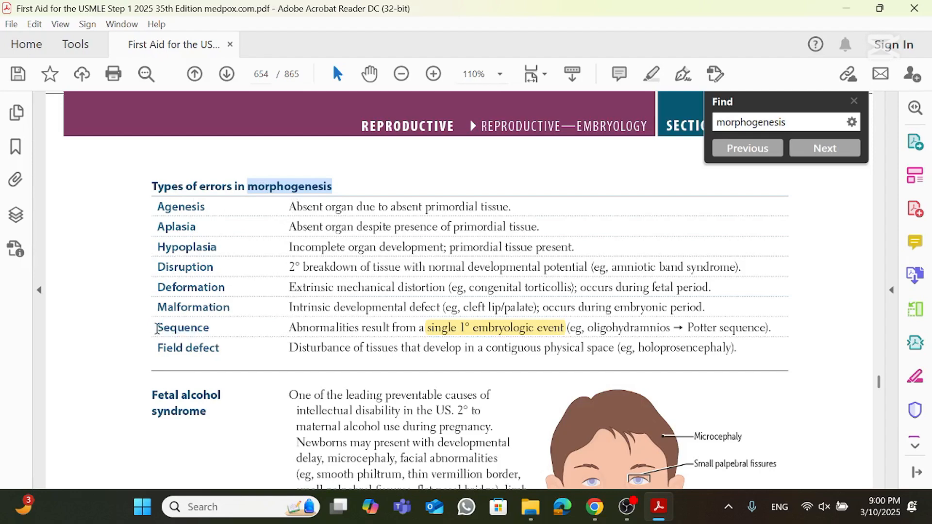
double_click(190, 287)
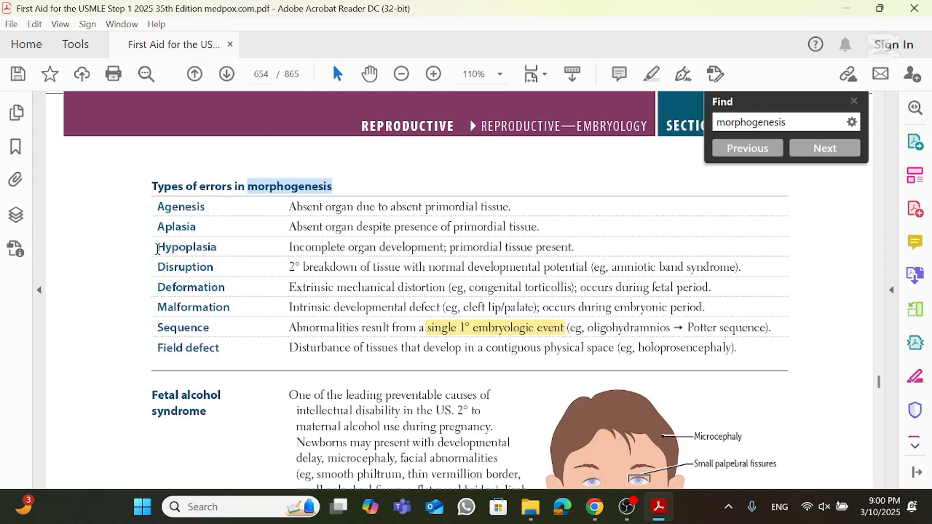
double_click(186, 246)
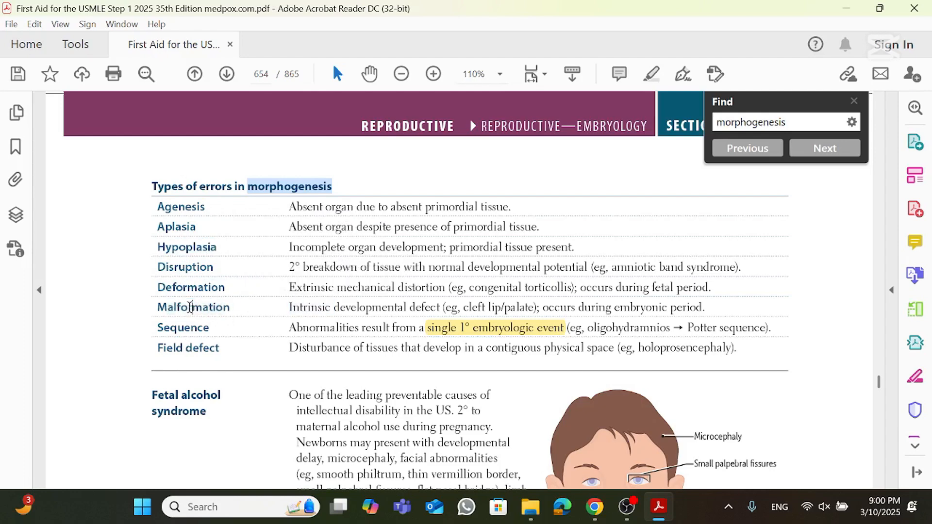
double_click(192, 306)
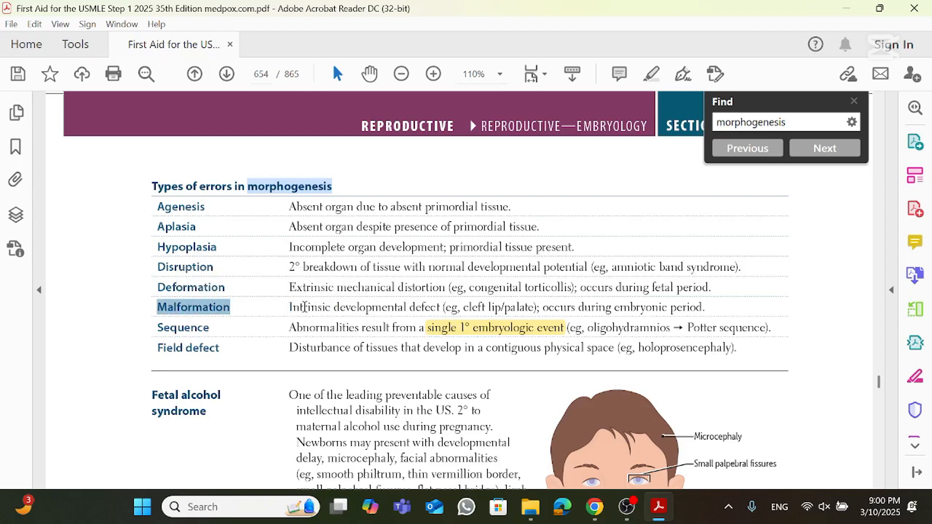
mouse_move(259, 308)
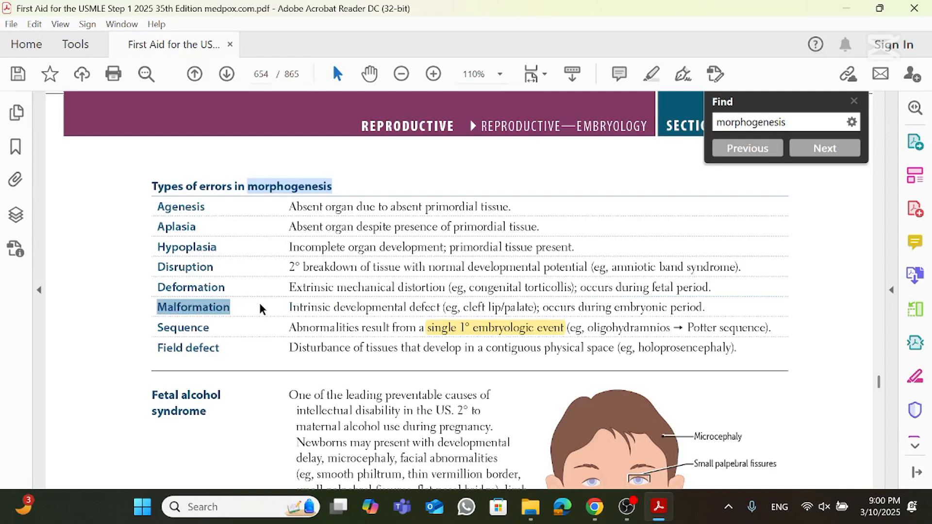
double_click(309, 306)
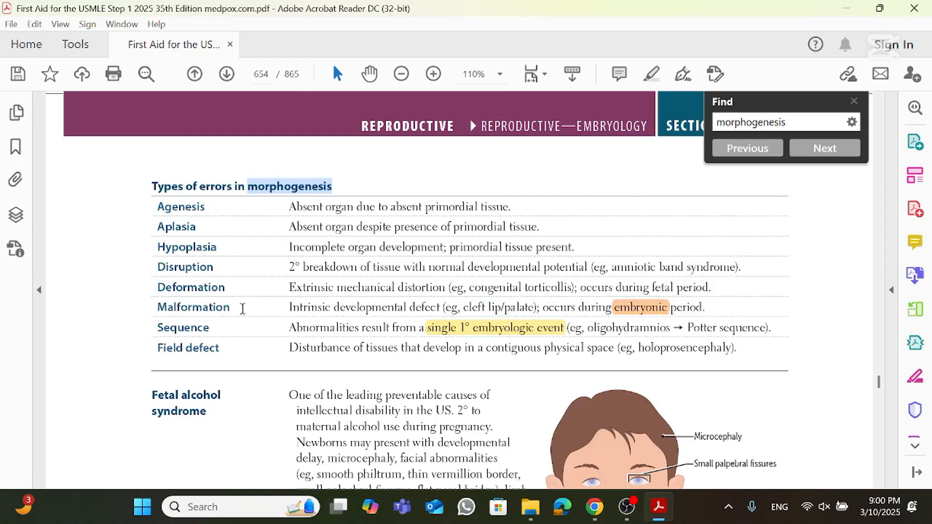
double_click(191, 287)
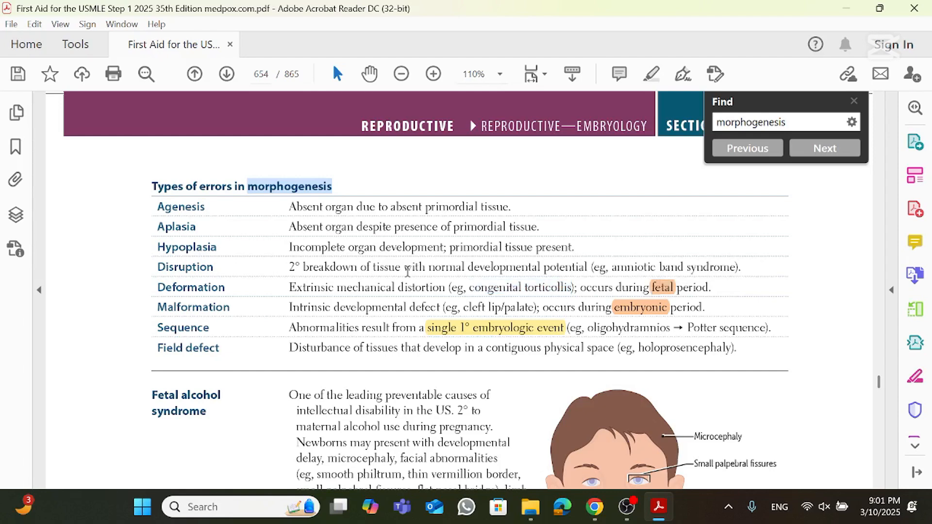
mouse_move(291, 286)
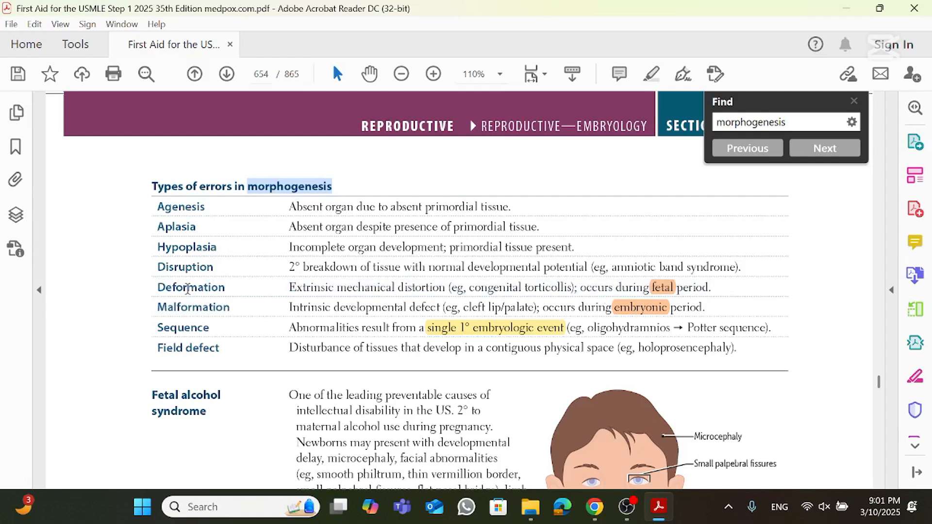
double_click(191, 287)
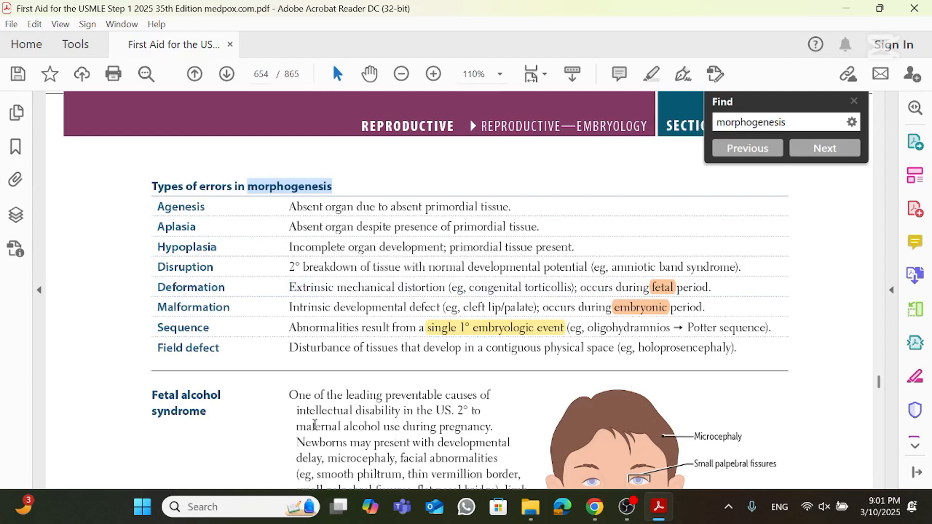
mouse_move(297, 373)
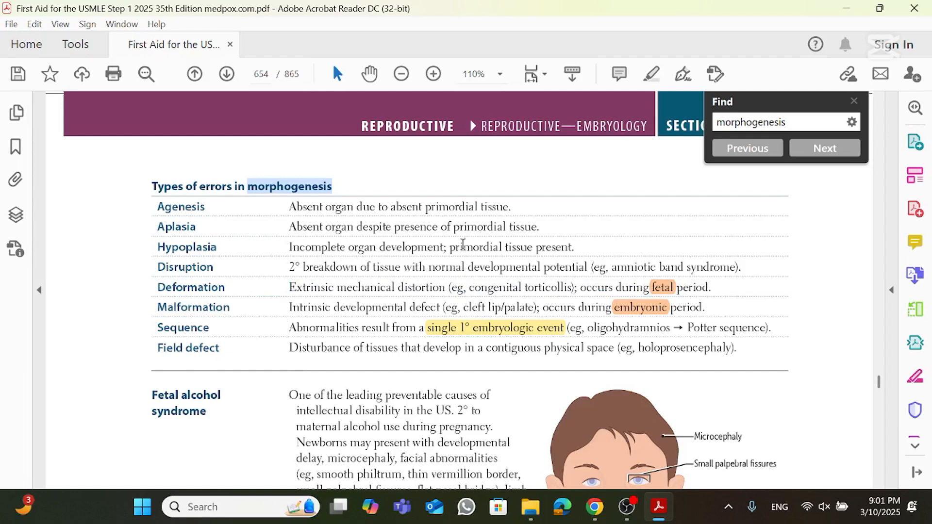
mouse_move(642, 249)
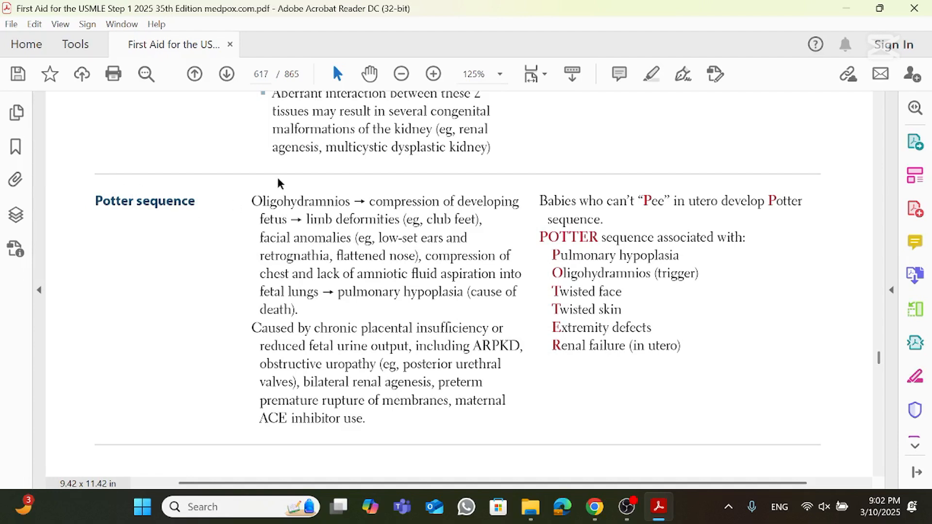
mouse_move(325, 238)
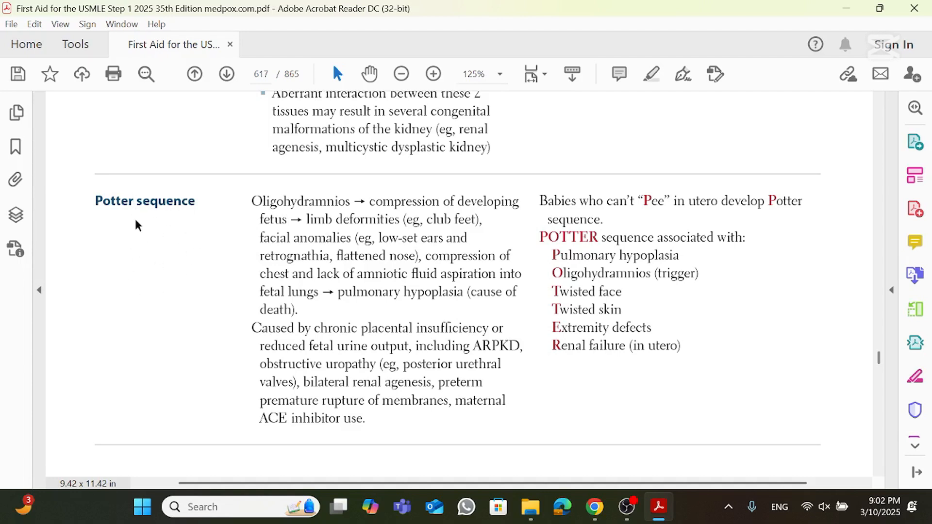
mouse_move(243, 217)
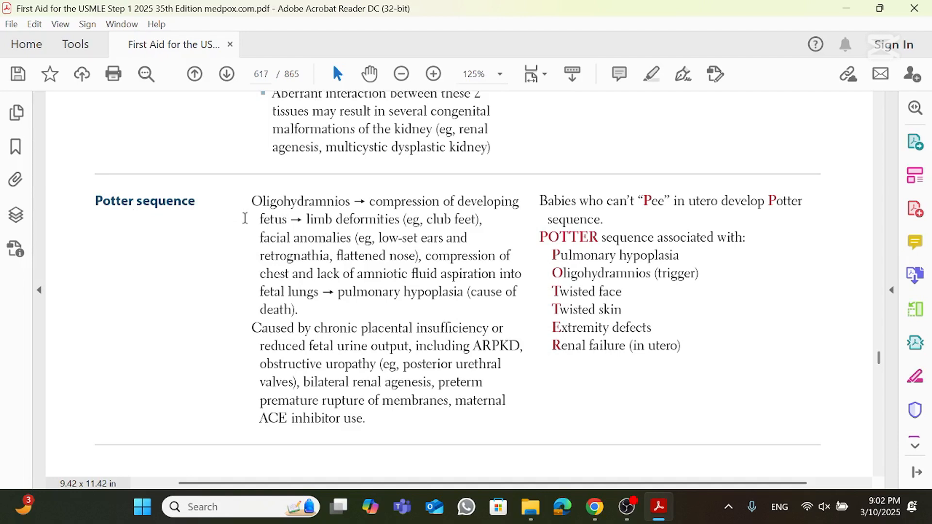
double_click(303, 201)
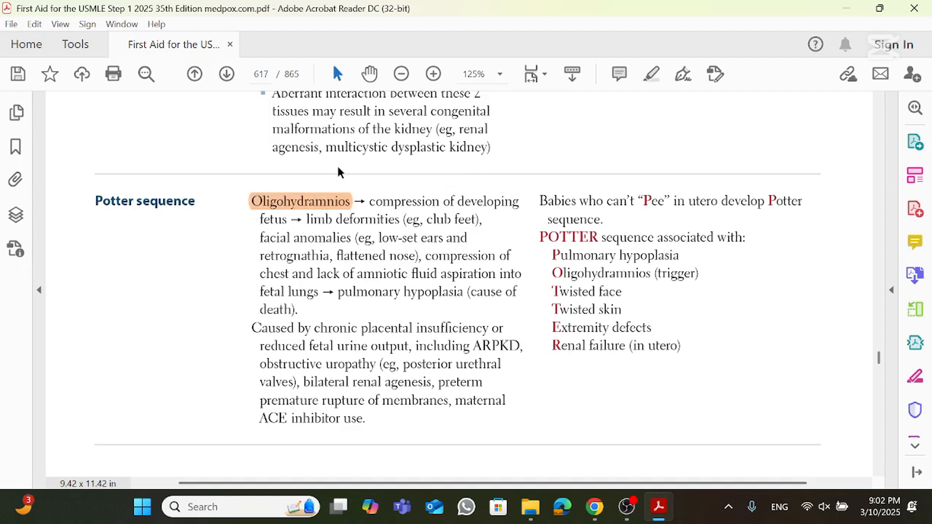
mouse_move(421, 211)
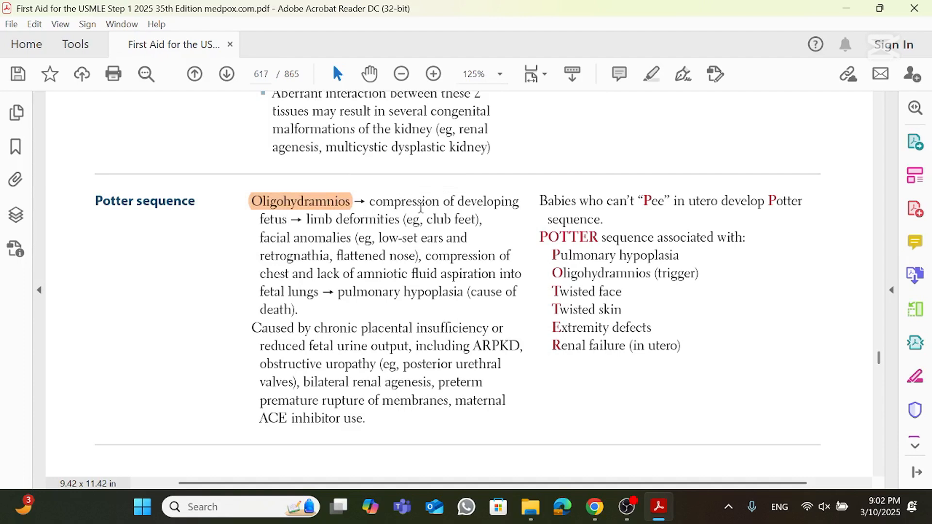
left_click_drag(368, 201, 288, 220)
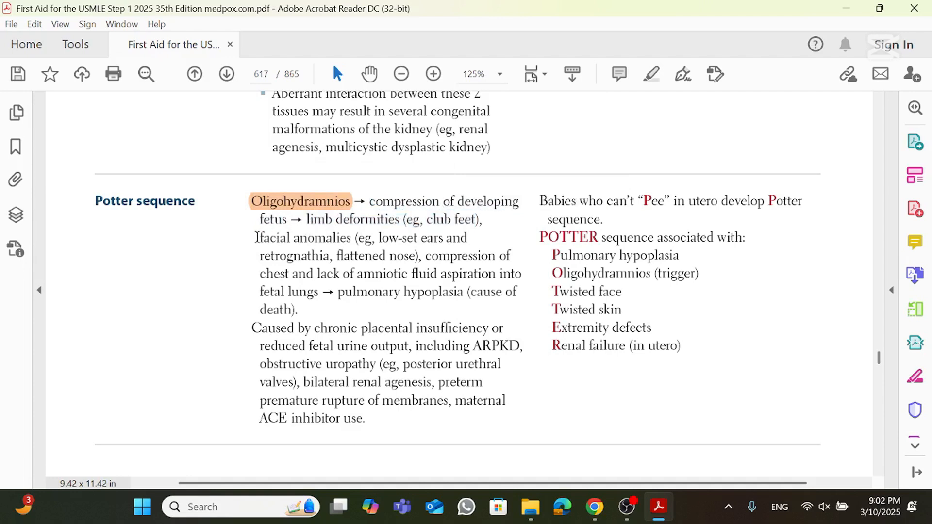
double_click(291, 237)
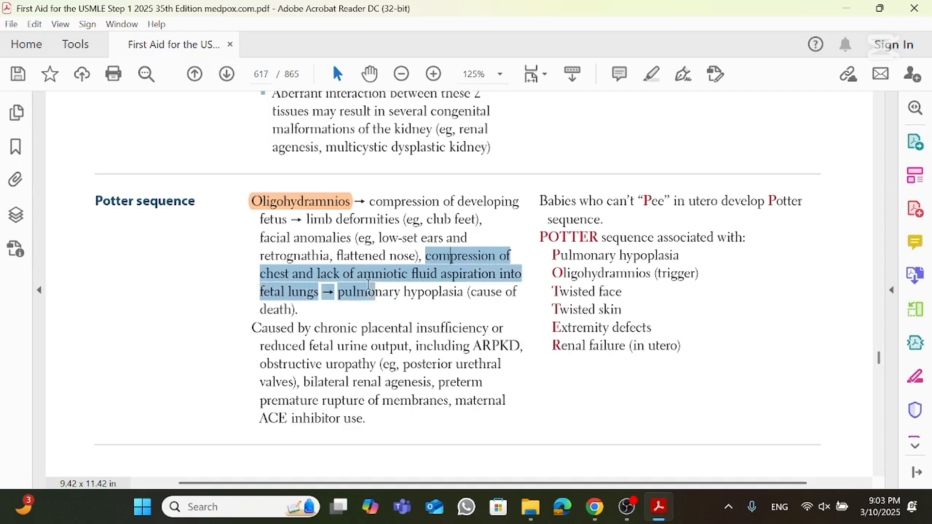
left_click(354, 302)
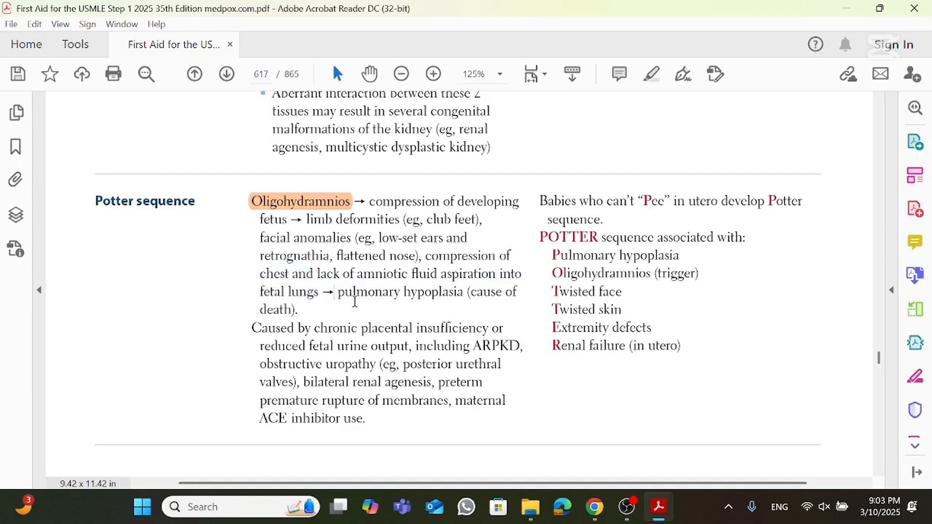
Step: Highlight 'pulmonary hypoplasia (cause of death).' orange and select 'bilateral renal agenesis' for yellow
left_click_drag(338, 291, 296, 309)
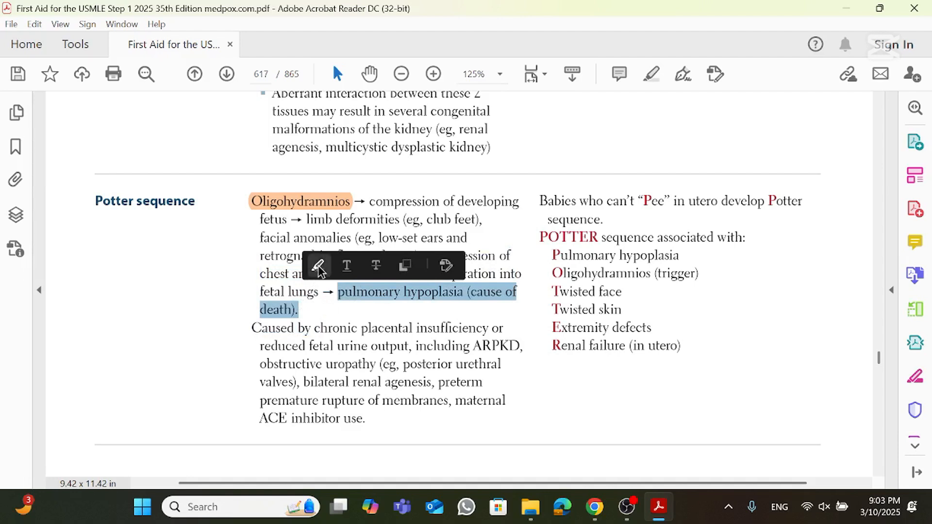
left_click(317, 265)
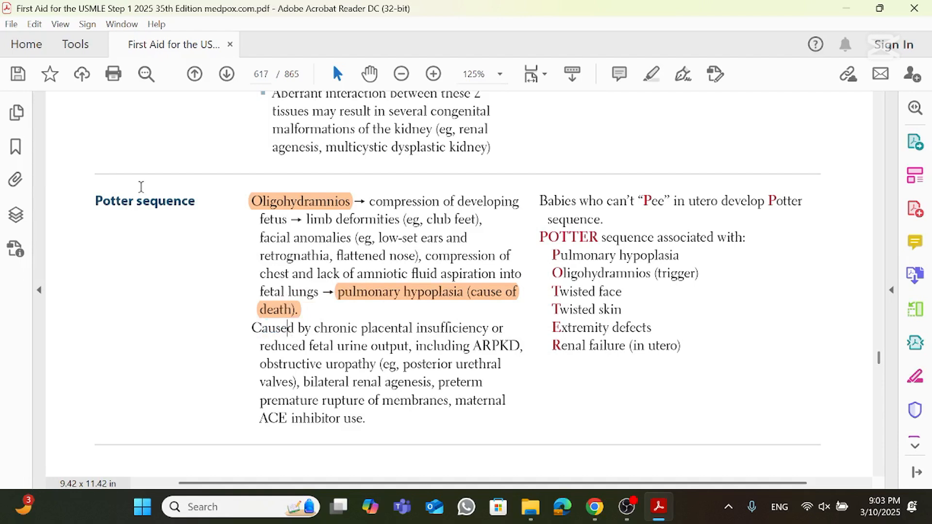
mouse_move(347, 328)
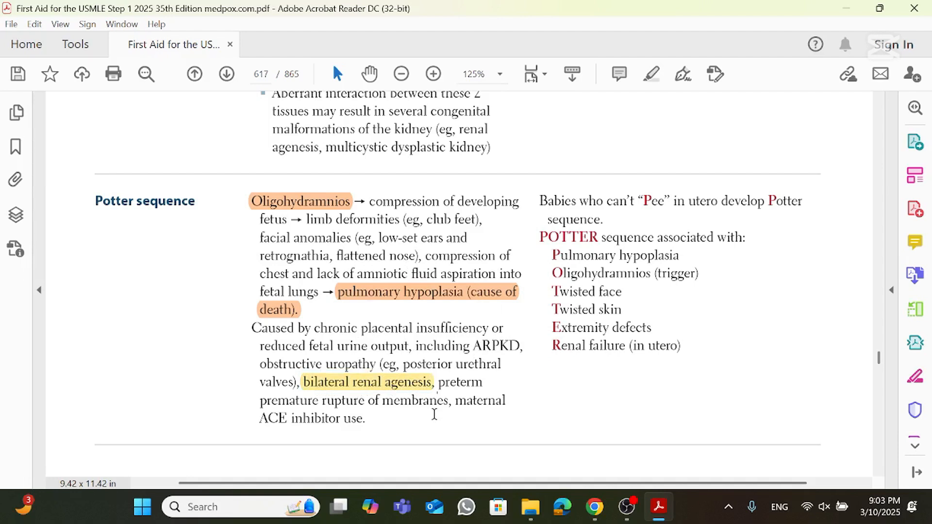
mouse_move(468, 383)
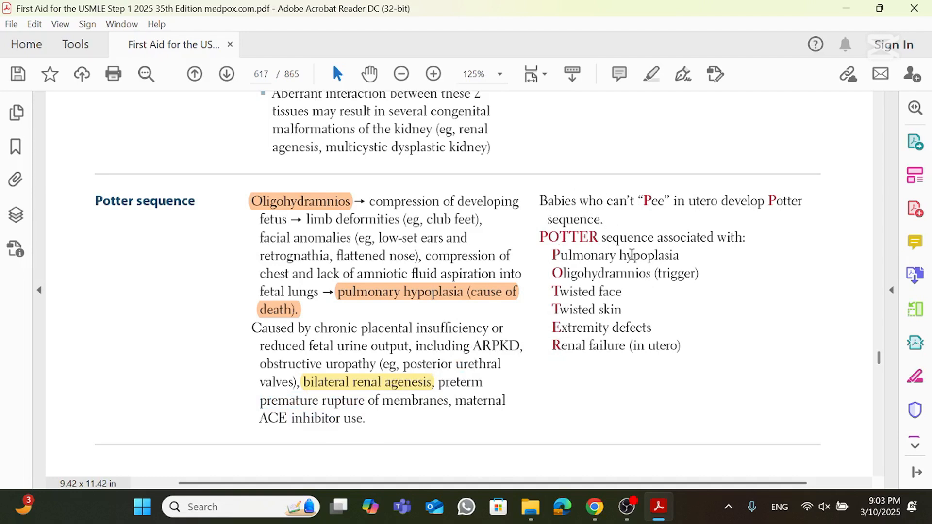
left_click_drag(540, 200, 651, 238)
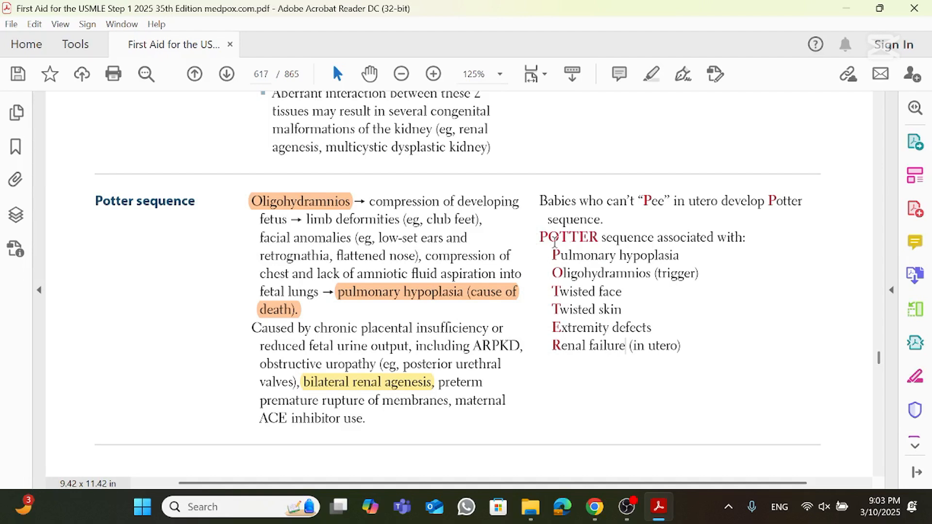
Step: Highlight 'Oligohydramnios (trigger)' orange and select further POTTER lines like 'Renal failure (in utero)'
double_click(615, 255)
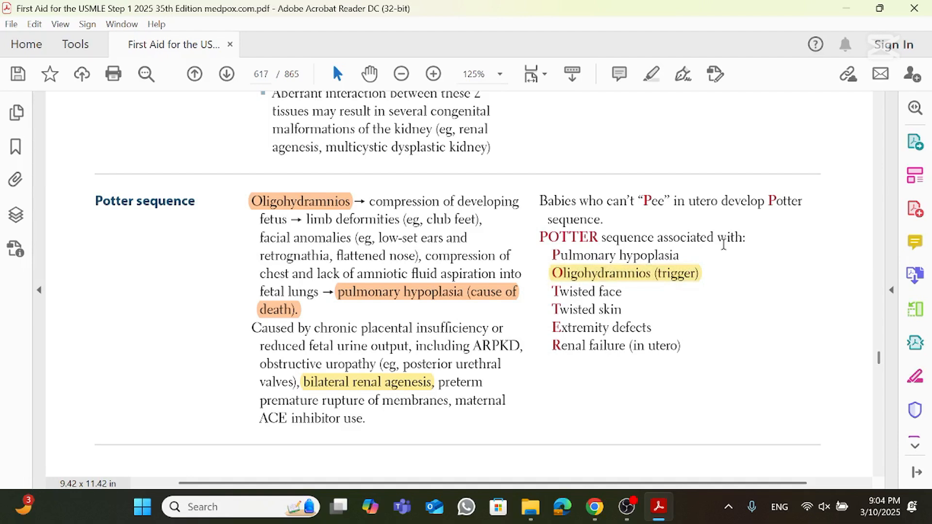
left_click(624, 273)
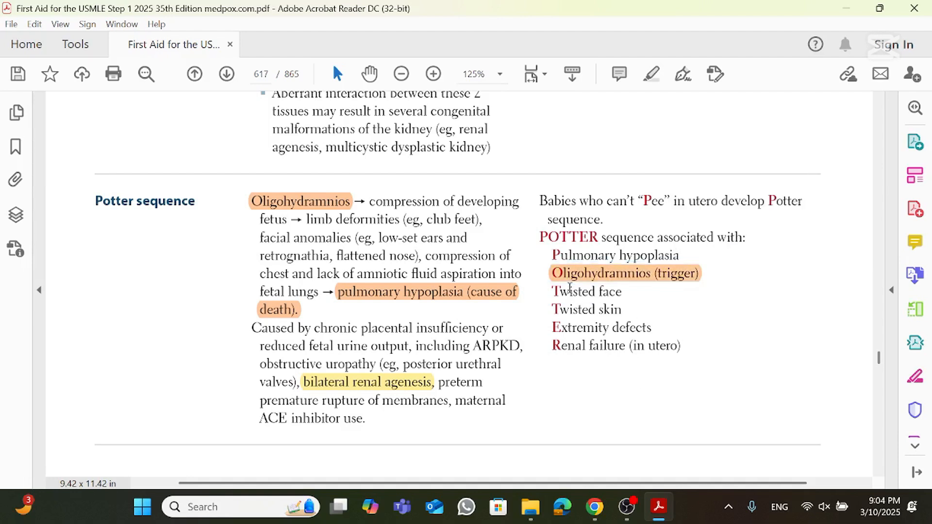
double_click(585, 291)
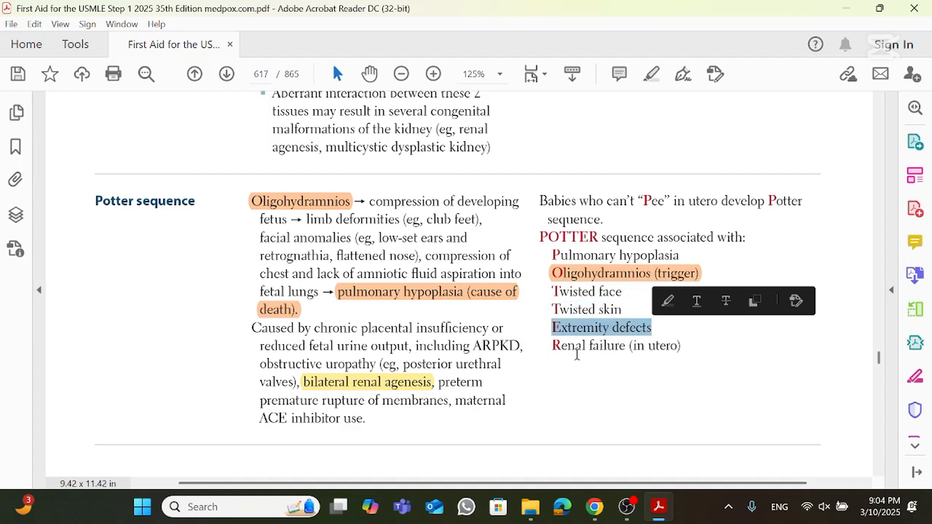
left_click(615, 345)
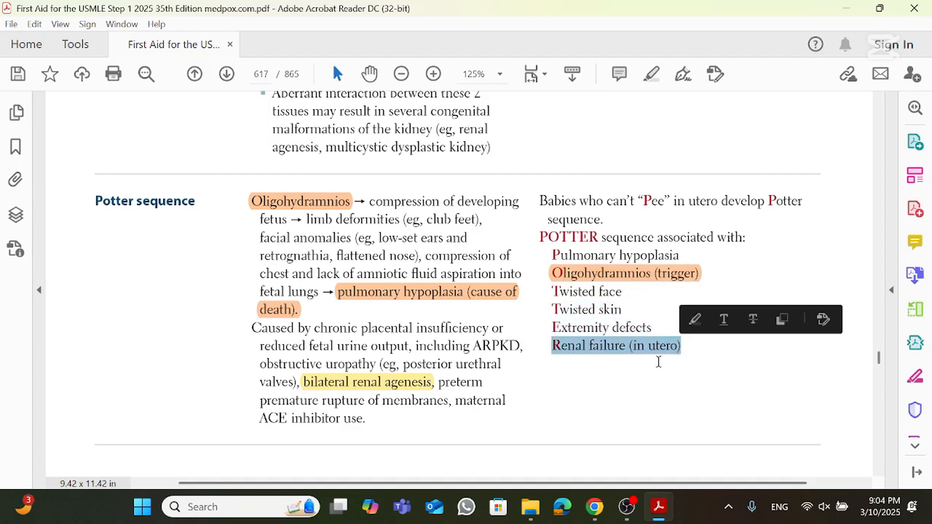
left_click(606, 428)
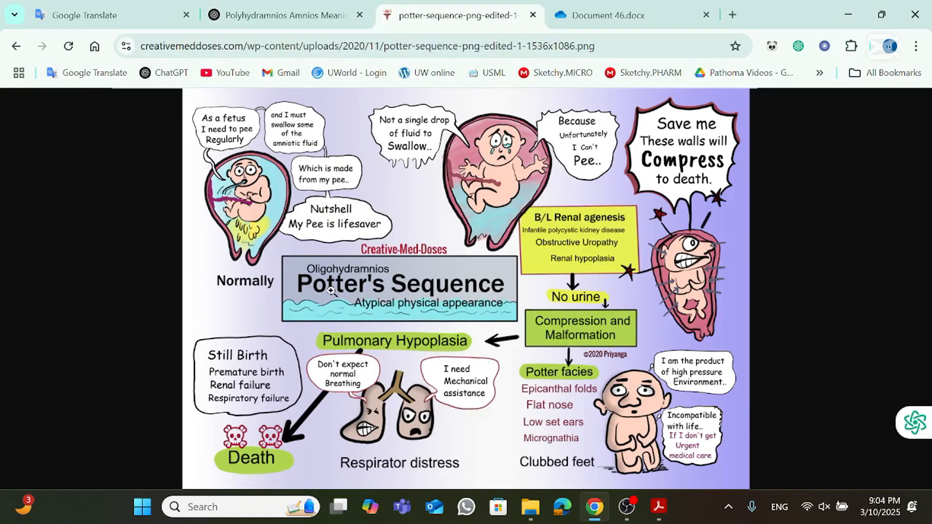
mouse_move(454, 312)
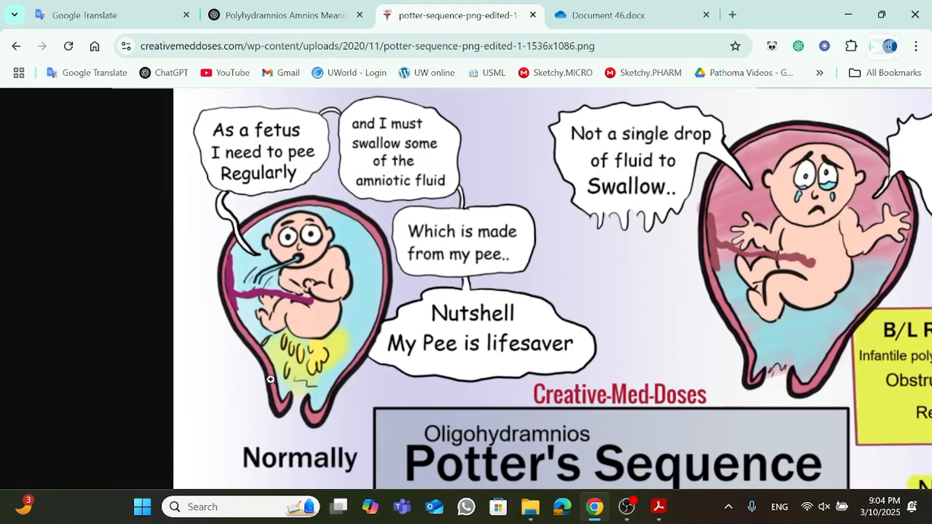
mouse_move(260, 235)
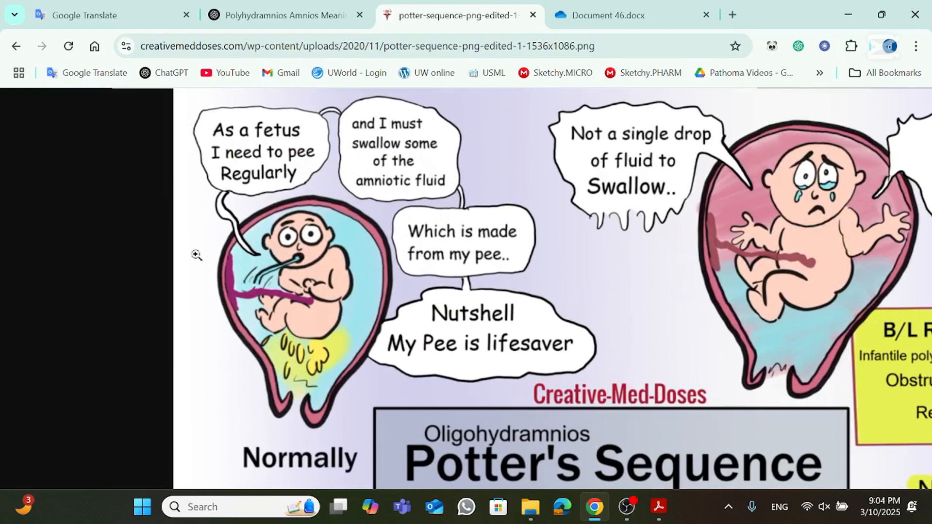
mouse_move(260, 293)
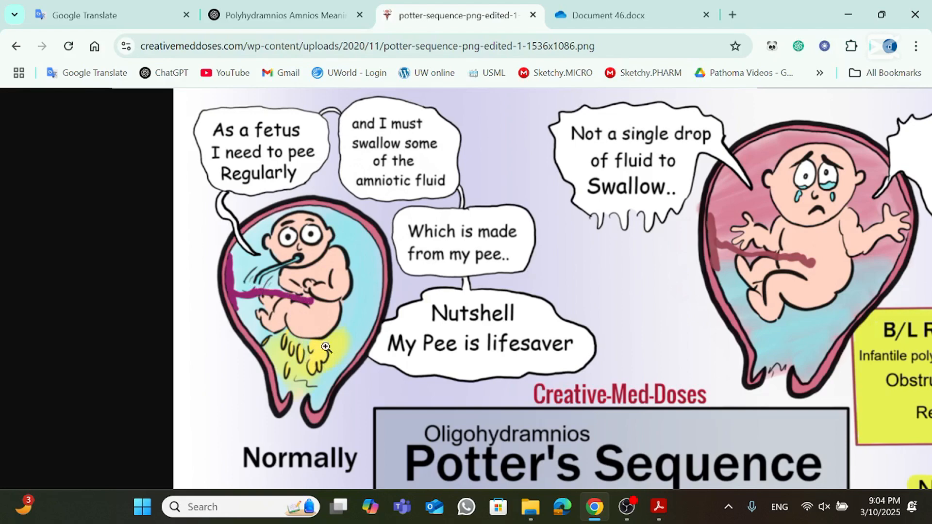
mouse_move(310, 357)
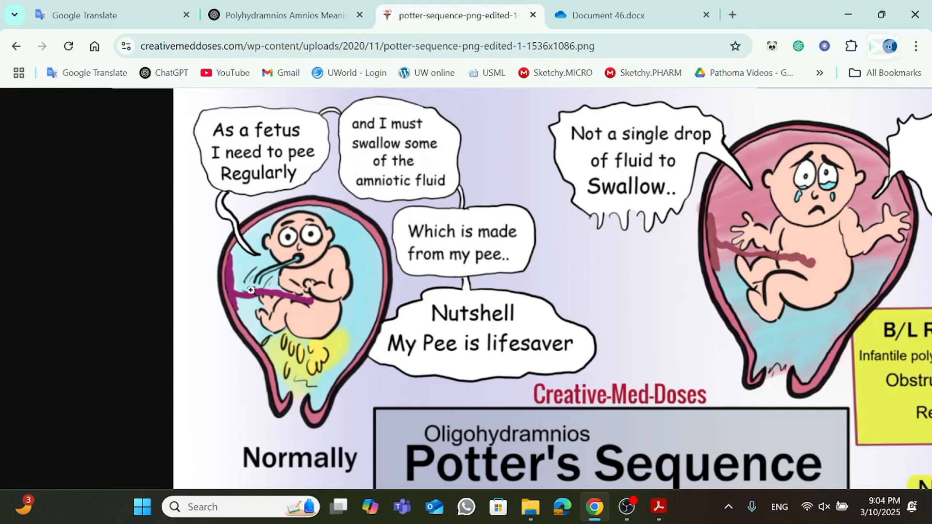
mouse_move(341, 317)
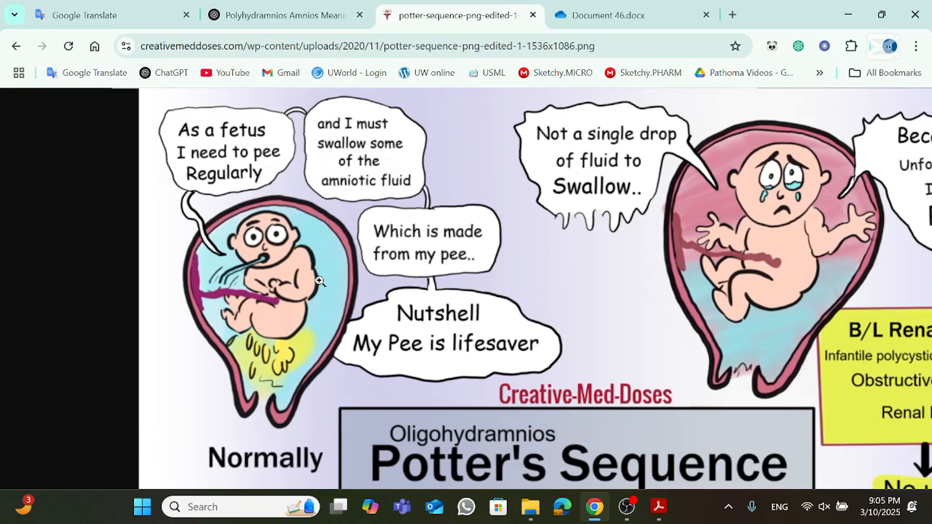
scroll("down", 3)
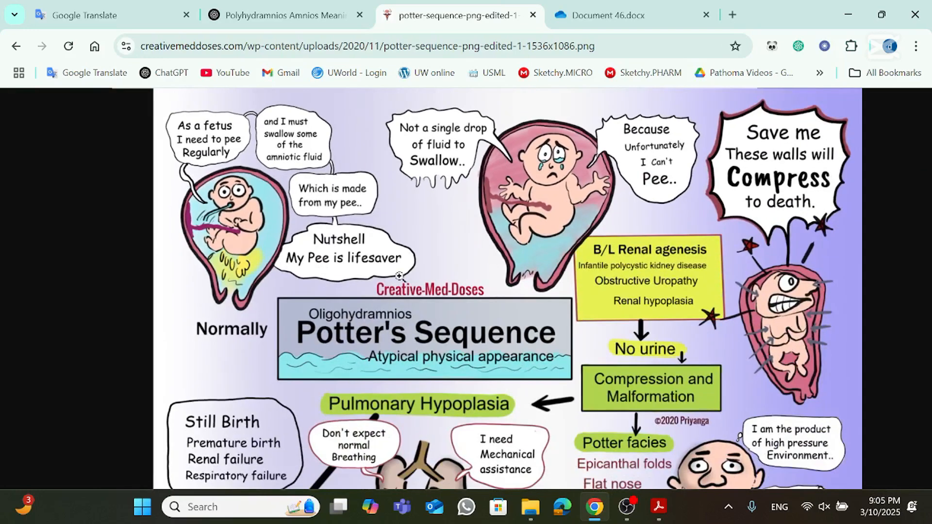
mouse_move(545, 258)
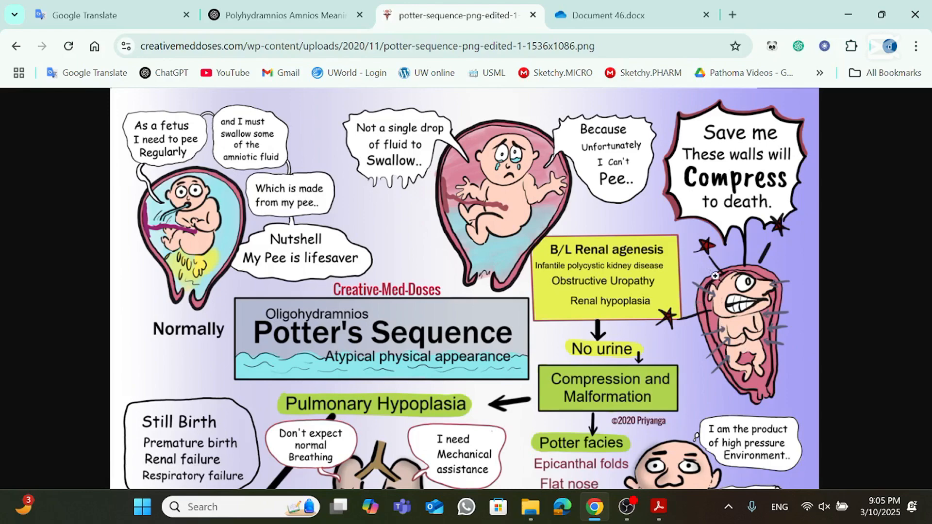
mouse_move(645, 264)
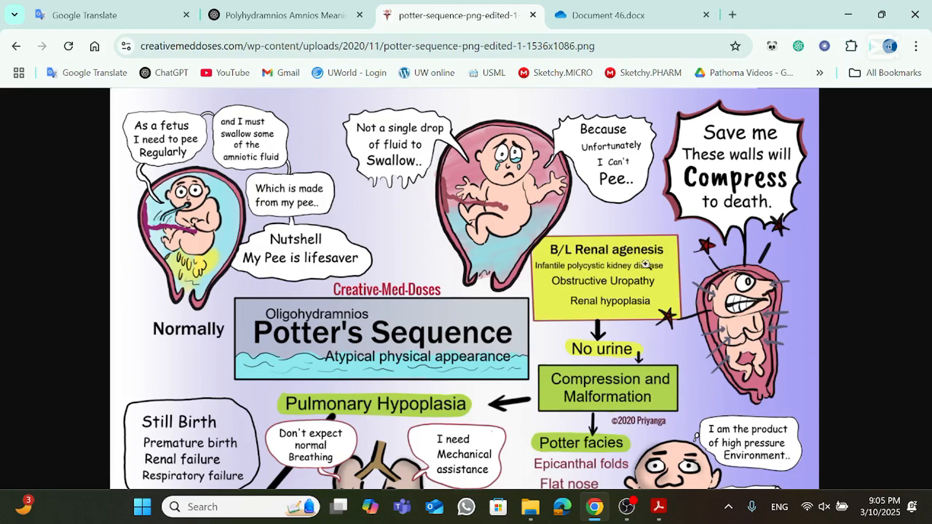
mouse_move(630, 252)
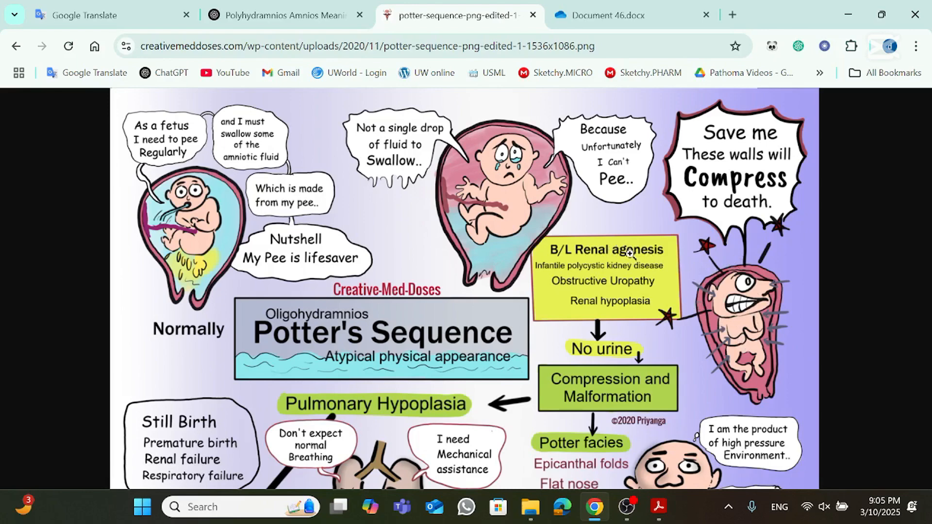
scroll("down", 3)
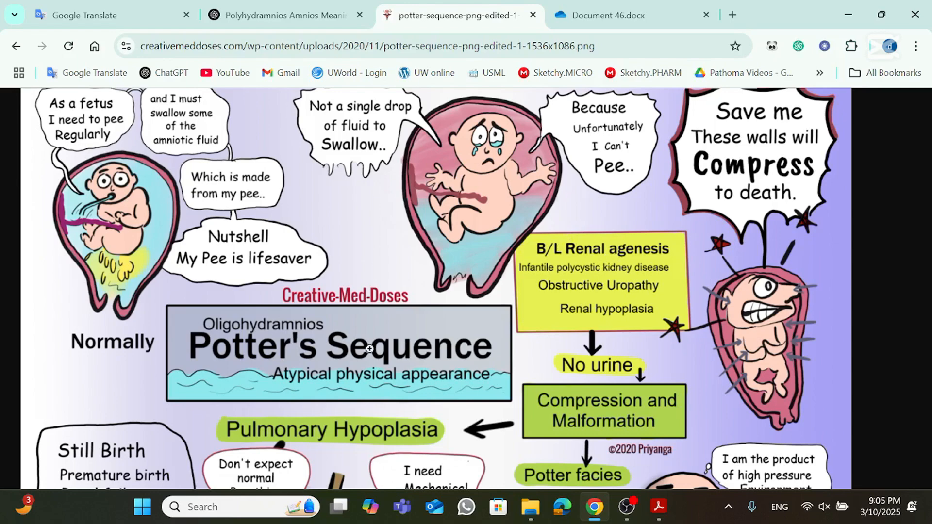
mouse_move(578, 245)
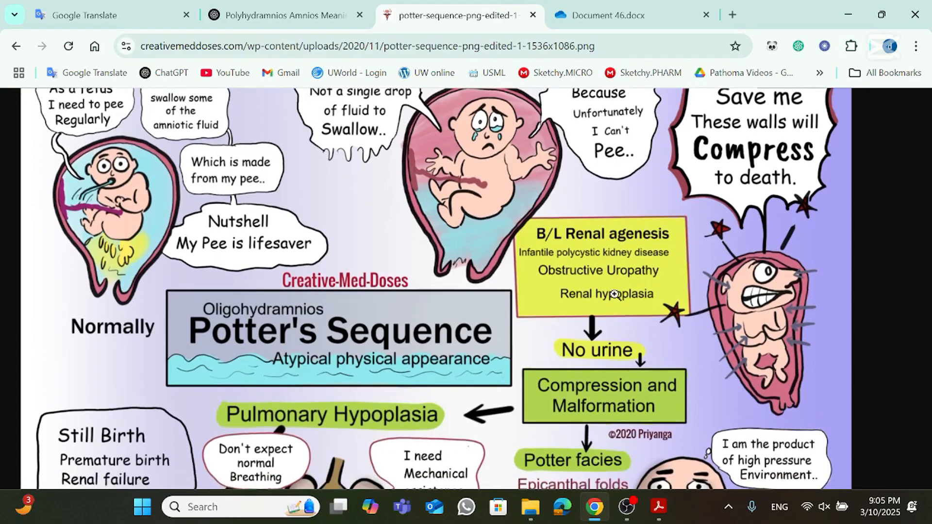
scroll("down", 3)
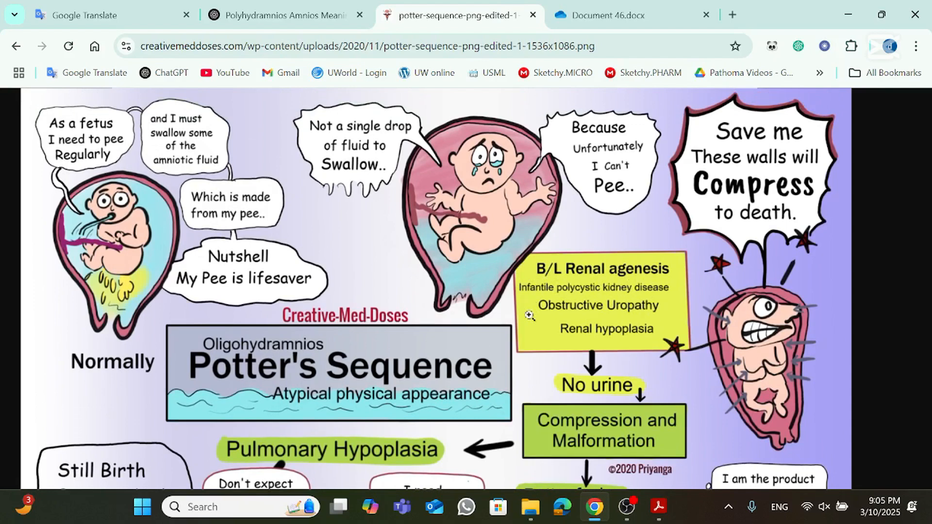
scroll("down", 3)
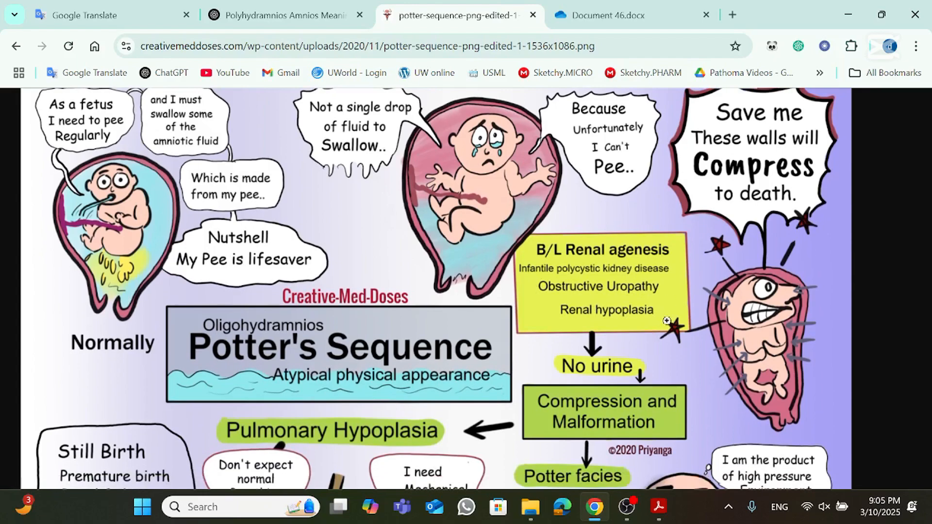
mouse_move(565, 382)
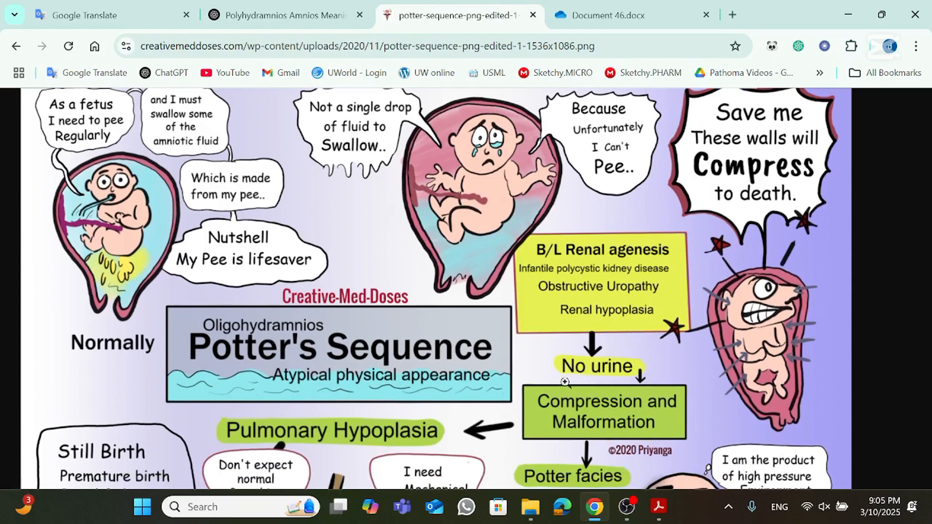
mouse_move(630, 366)
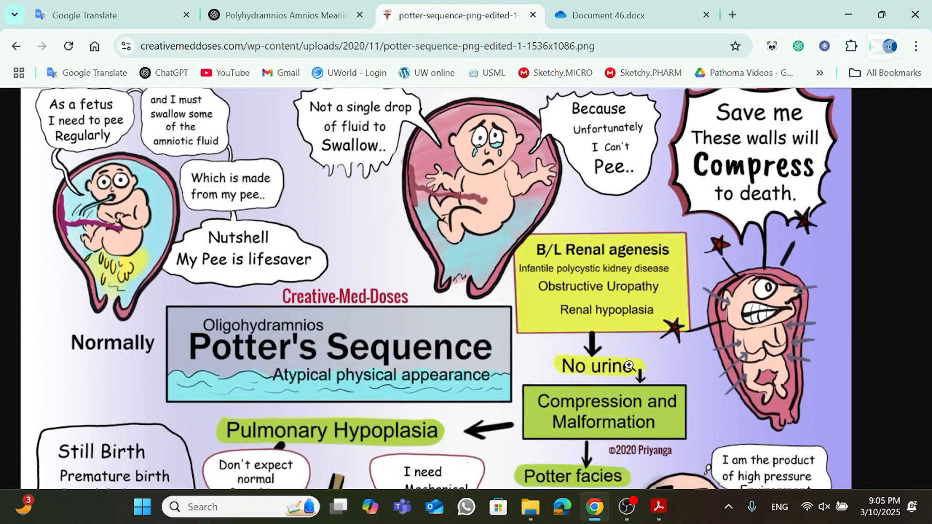
scroll("down", 3)
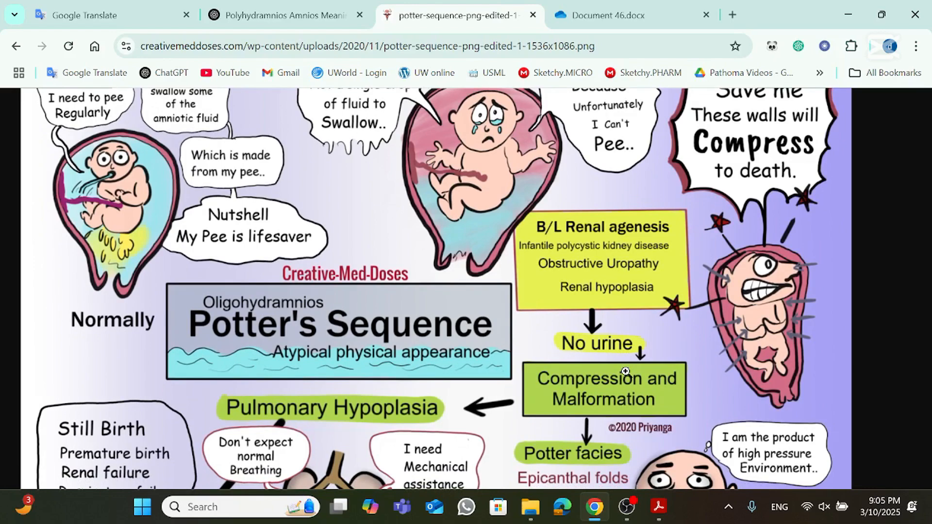
scroll("down", 3)
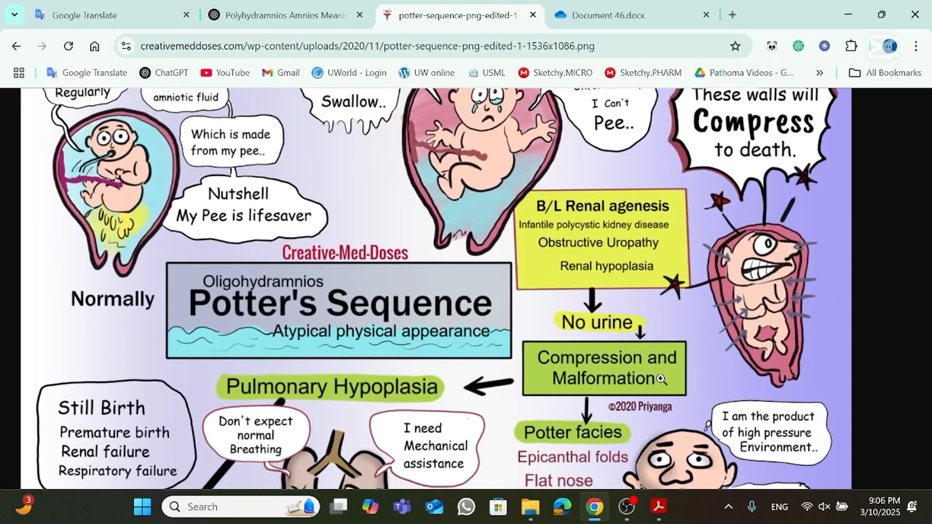
mouse_move(713, 318)
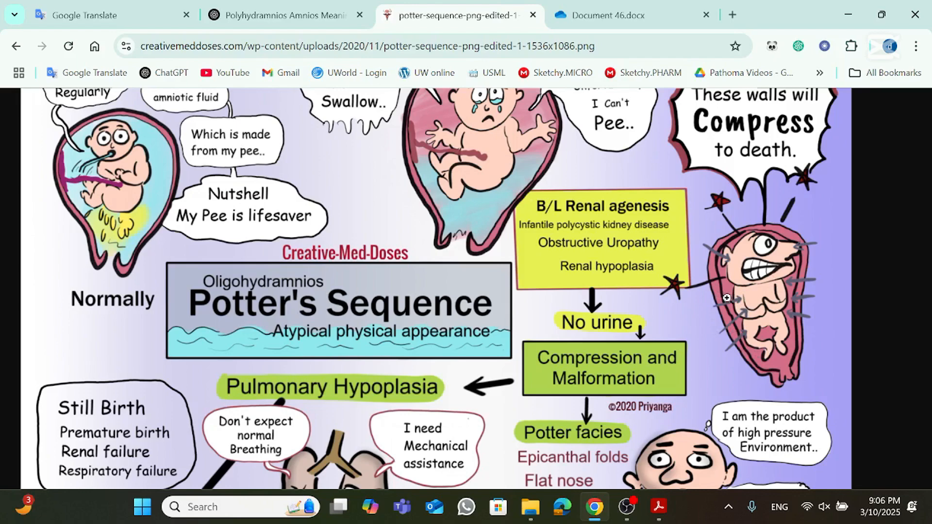
mouse_move(759, 307)
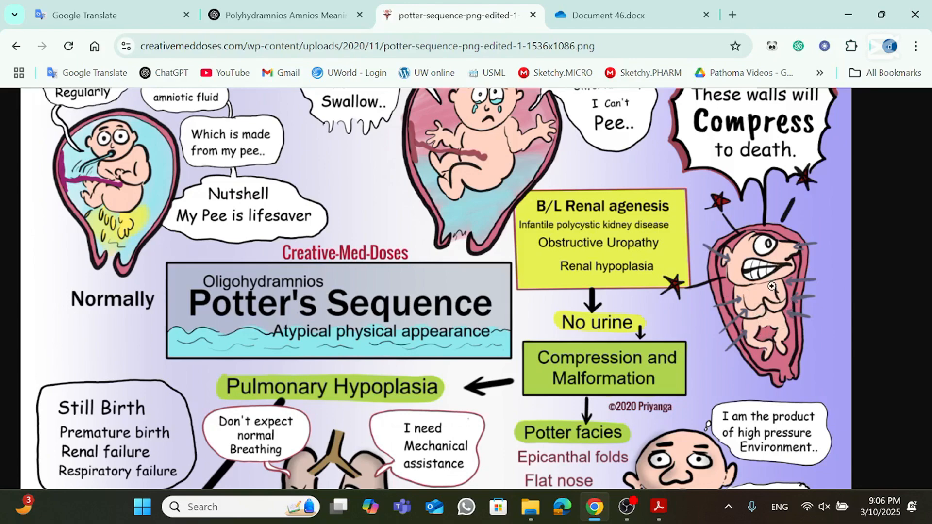
mouse_move(641, 384)
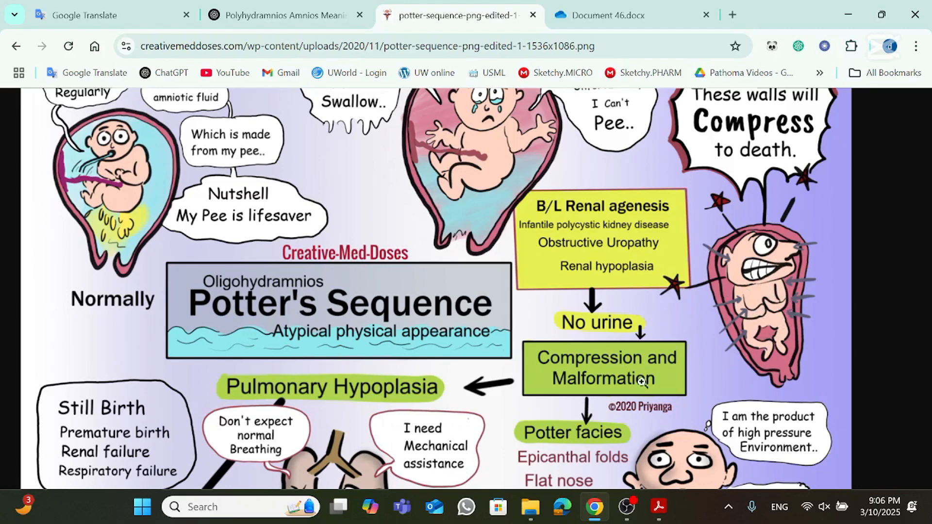
Step: Scroll the Potter's Sequence illustration down to Death and Clubbed feet, then go to Document 46
scroll("down", 3)
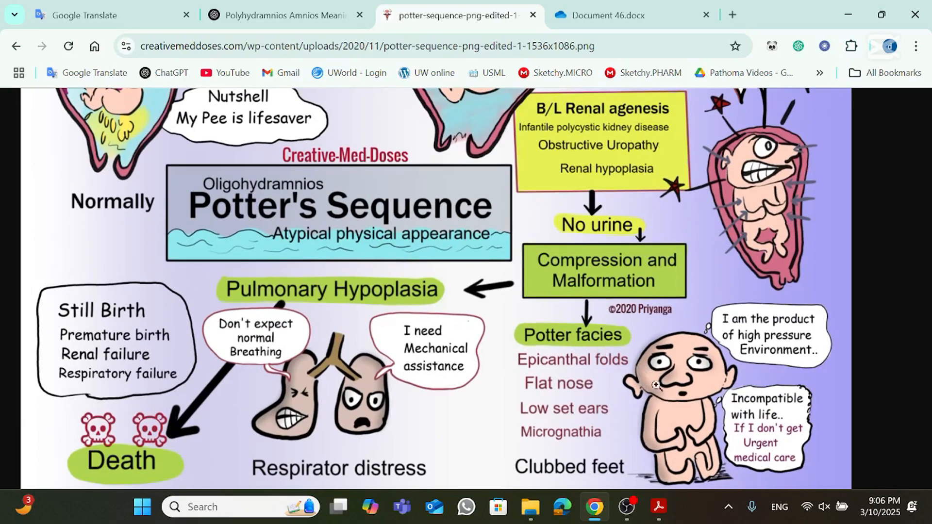
mouse_move(596, 362)
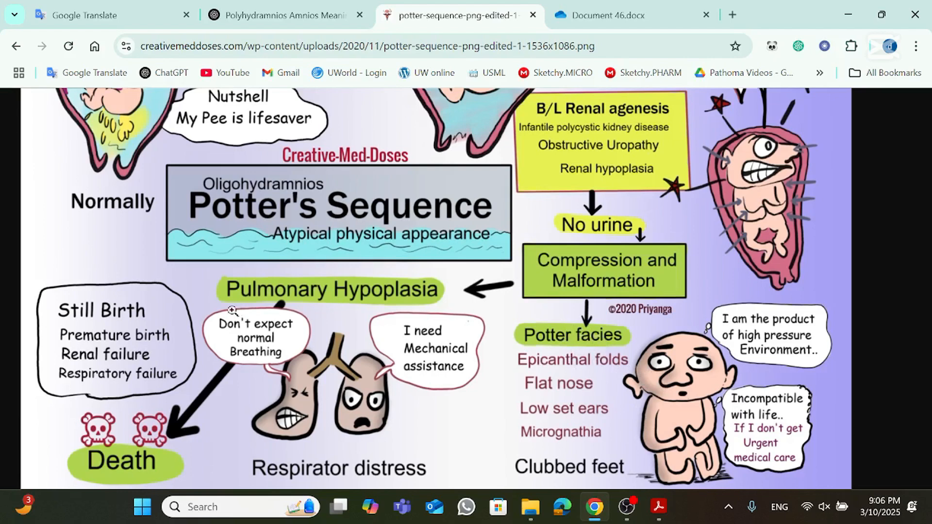
mouse_move(314, 277)
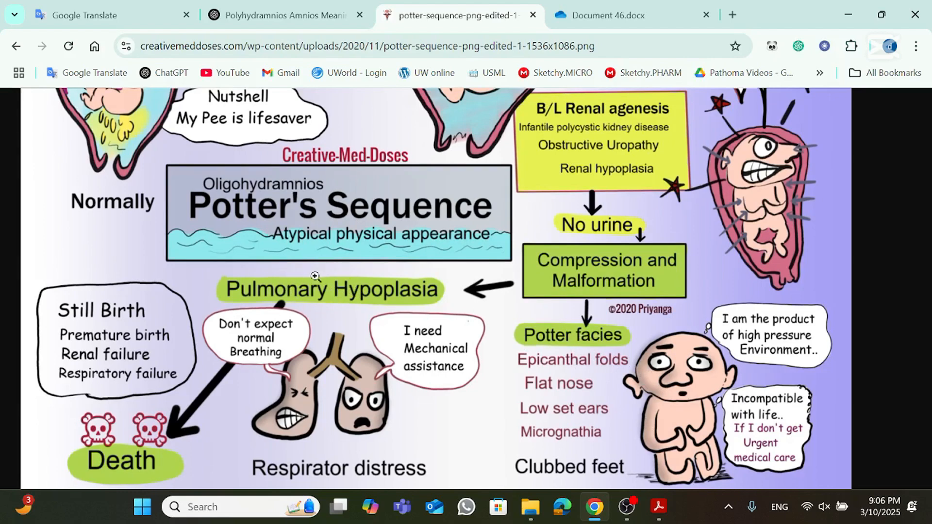
mouse_move(212, 342)
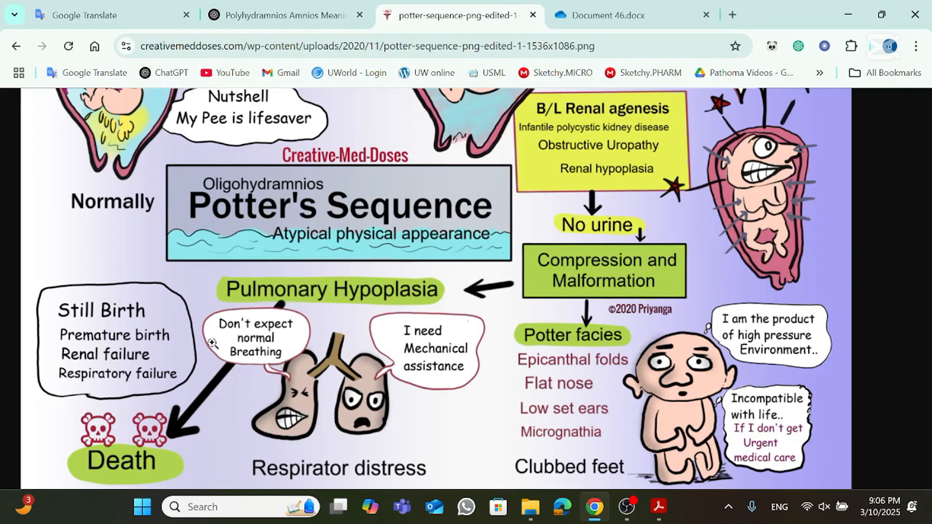
mouse_move(132, 467)
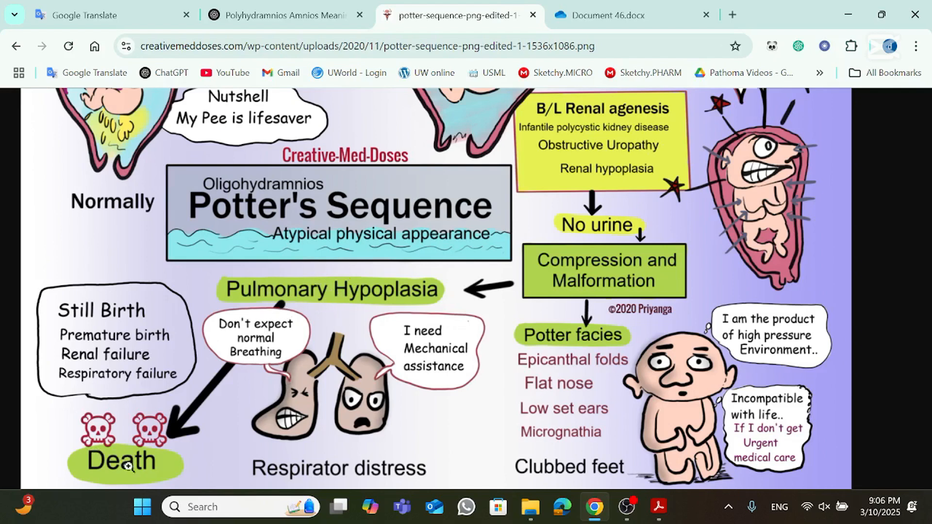
mouse_move(717, 392)
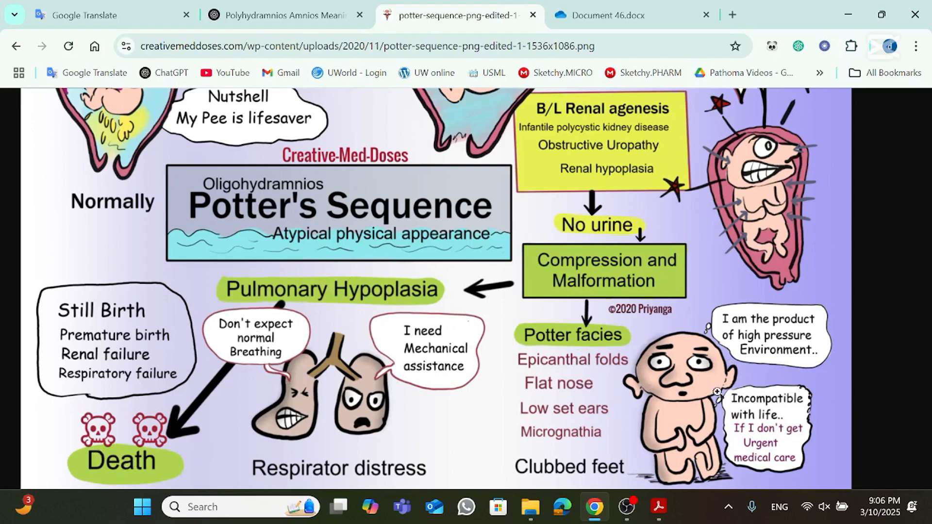
mouse_move(648, 379)
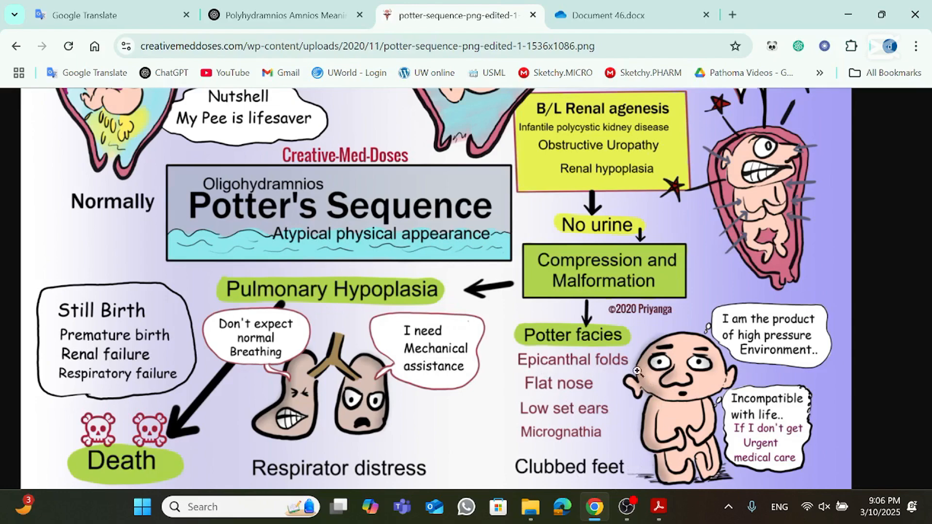
mouse_move(672, 390)
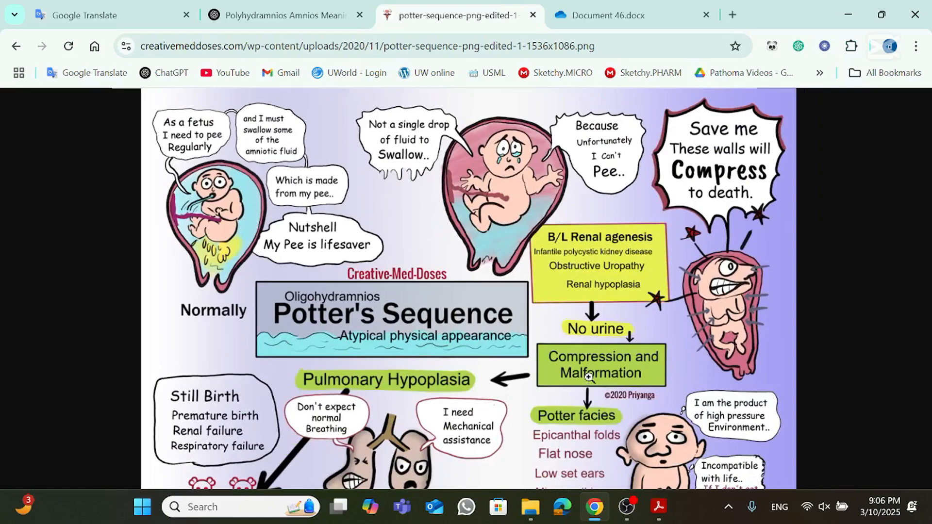
scroll("down", 3)
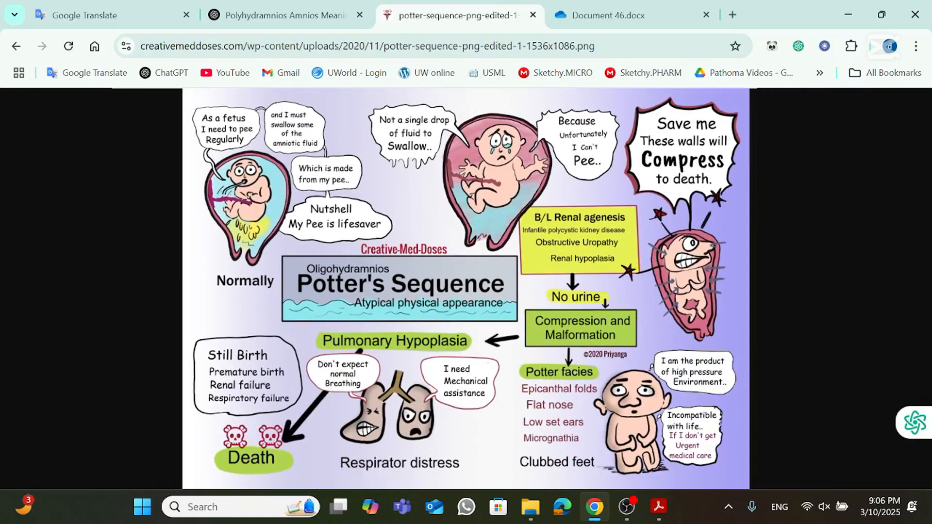
mouse_move(660, 506)
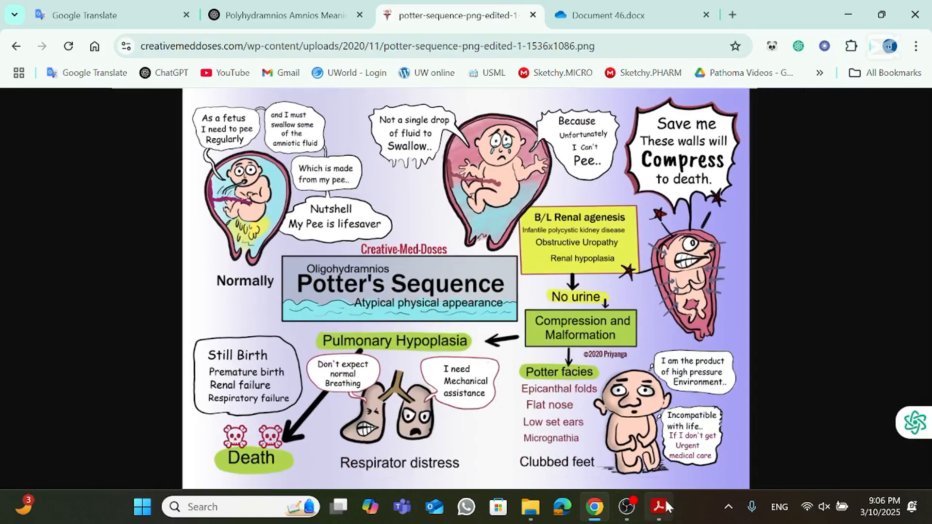
left_click(607, 15)
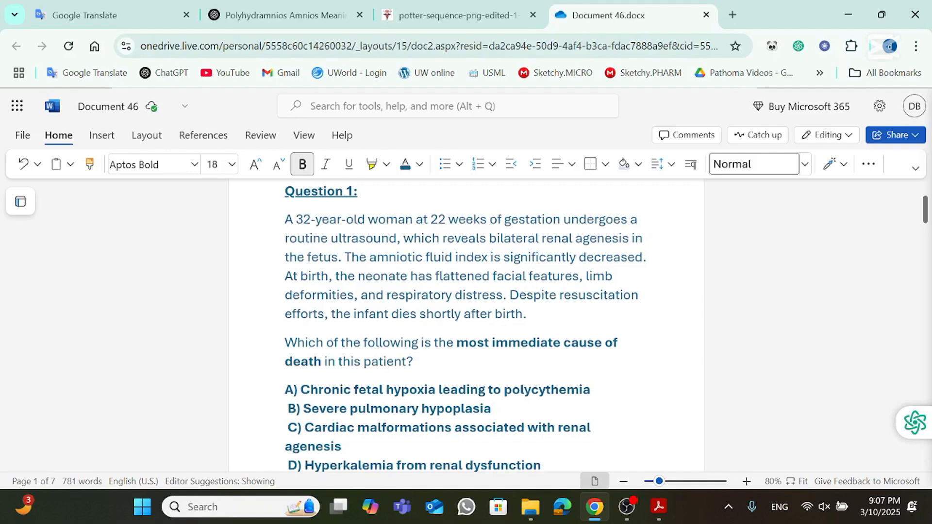
Step: Yellow-highlight 'bilateral renal agenesis' and bold the newborn's features and respiratory distress in Question 1
left_click_drag(436, 219, 552, 220)
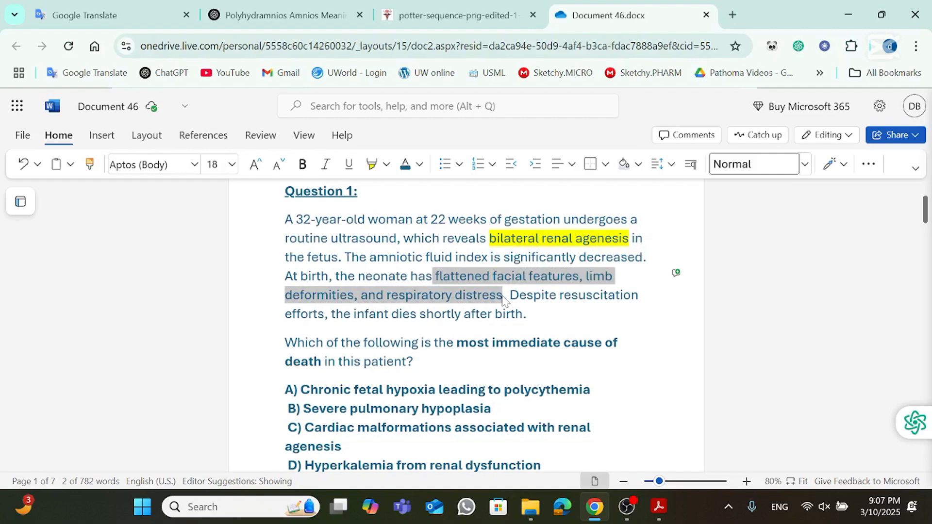
left_click(302, 165)
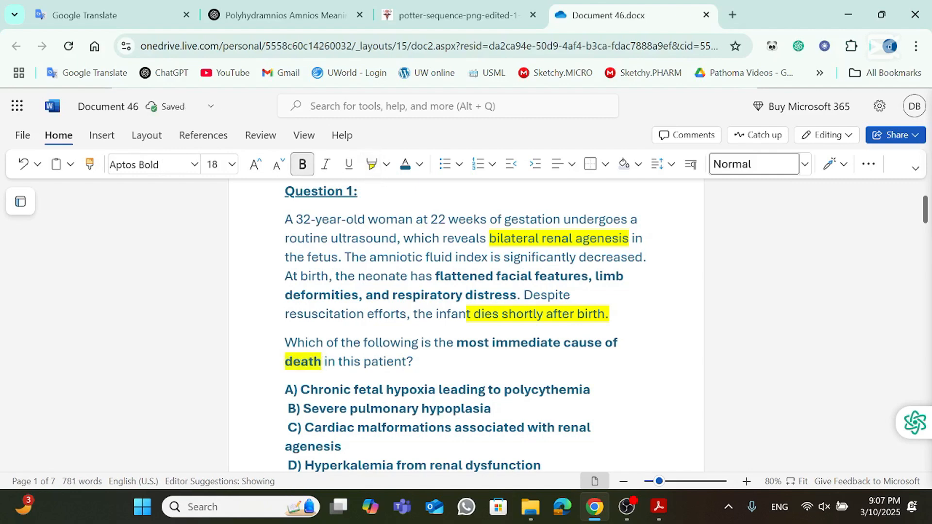
left_click(437, 408)
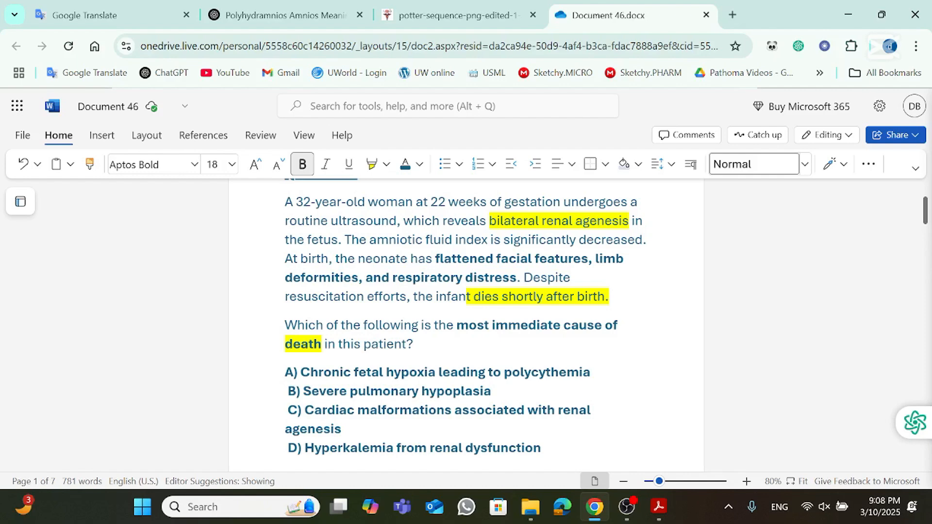
left_click(454, 15)
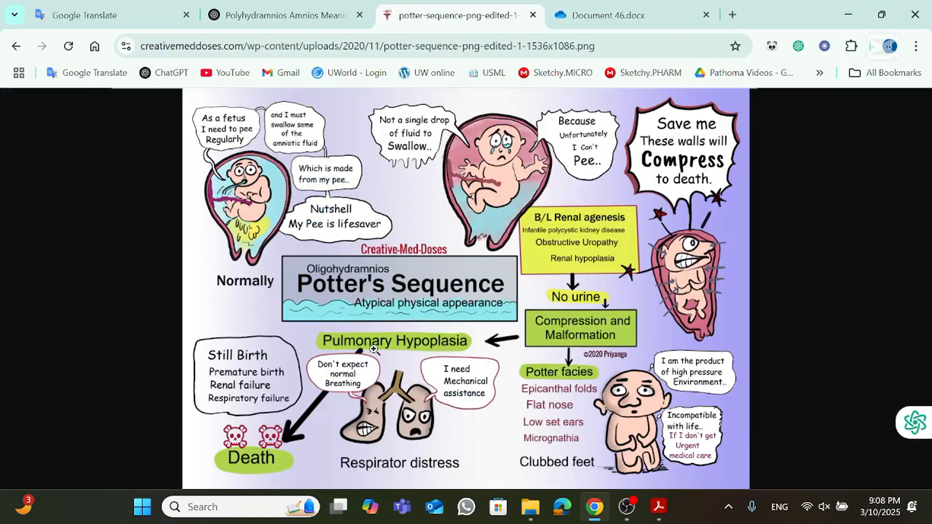
Step: Return to Document 46 and highlight answer B, 'Severe pulmonary hypoplasia'
left_click(600, 15)
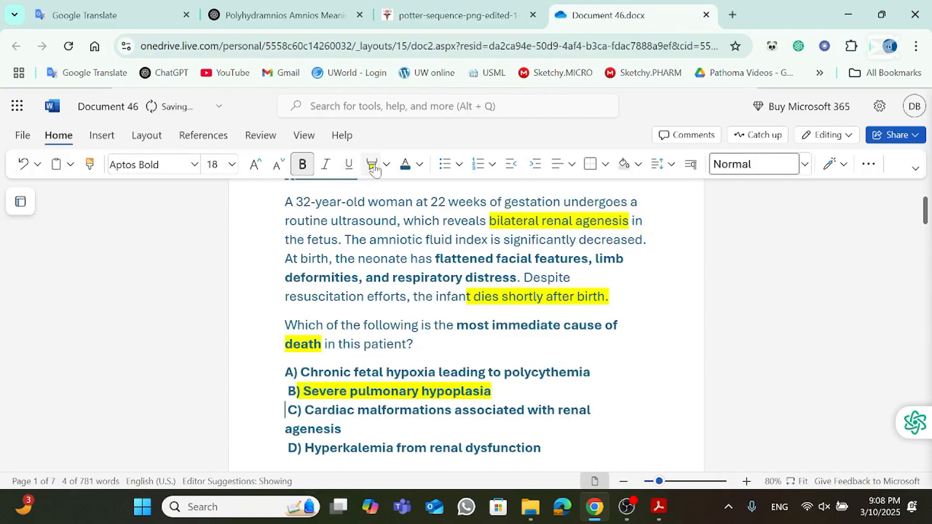
scroll("down", 3)
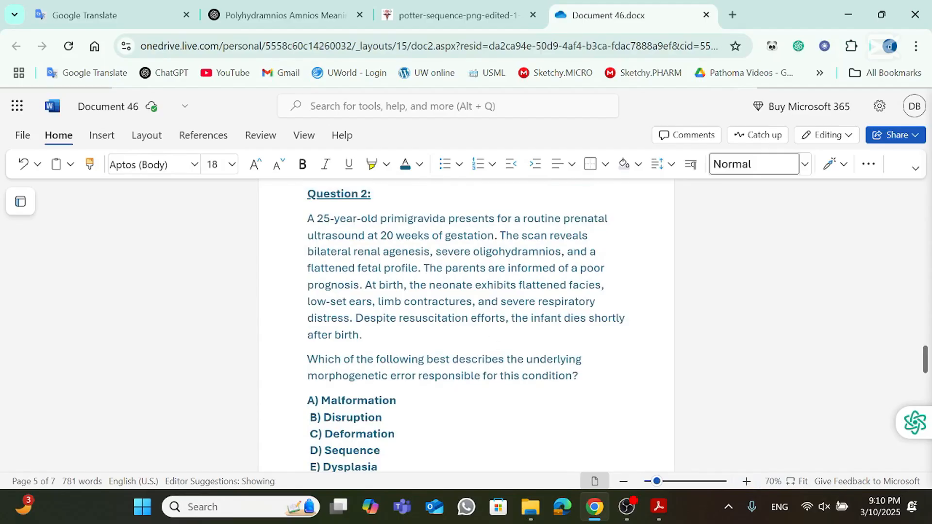
Step: Bold 'morphogenetic error', then mark bilateral renal agenesis, flattened fetal profile, neonatal features and 'infant dies'
double_click(338, 375)
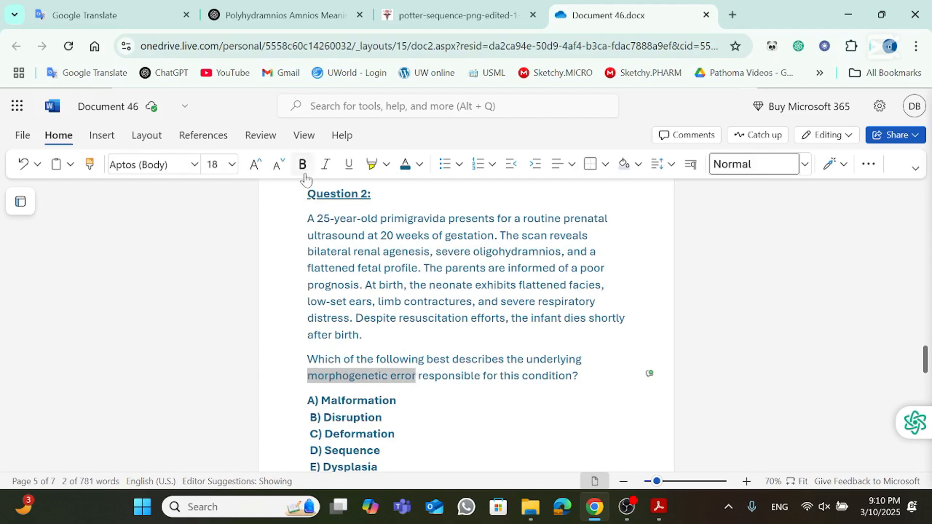
left_click(302, 164)
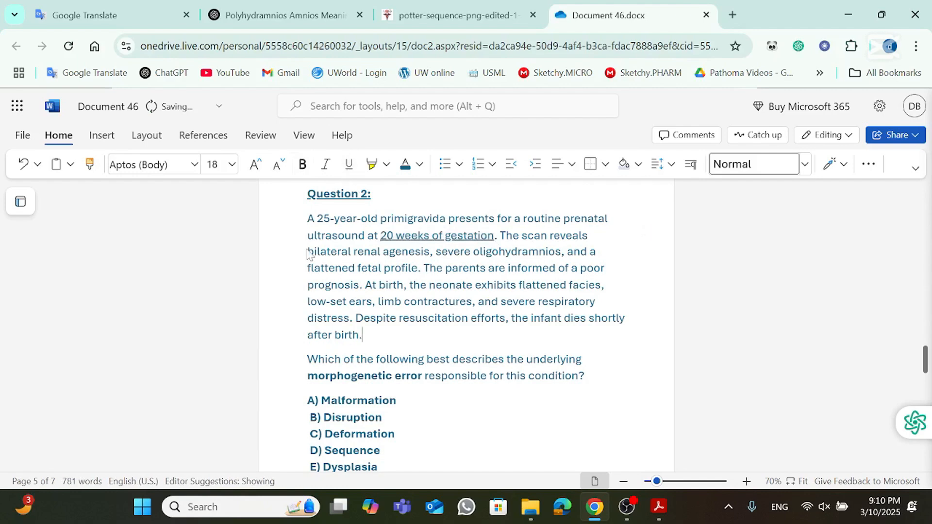
left_click_drag(307, 251, 423, 250)
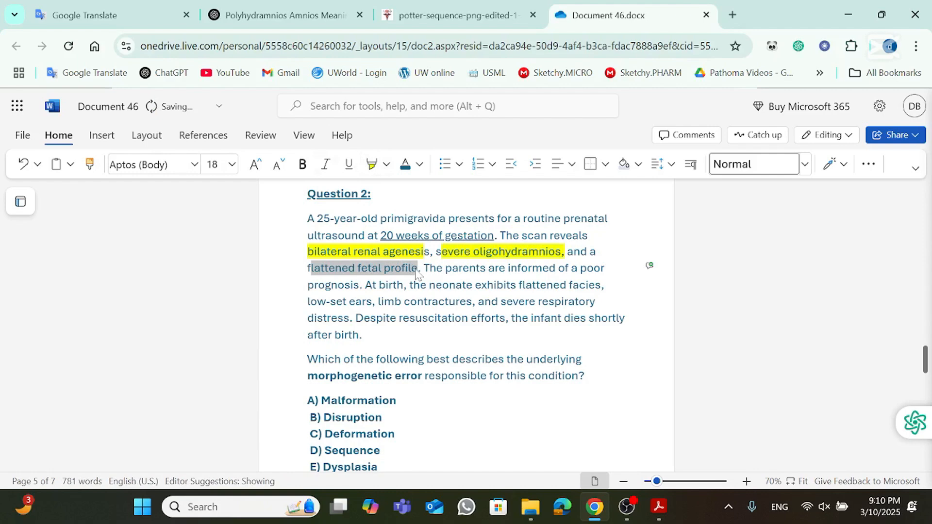
left_click_drag(308, 267, 418, 268)
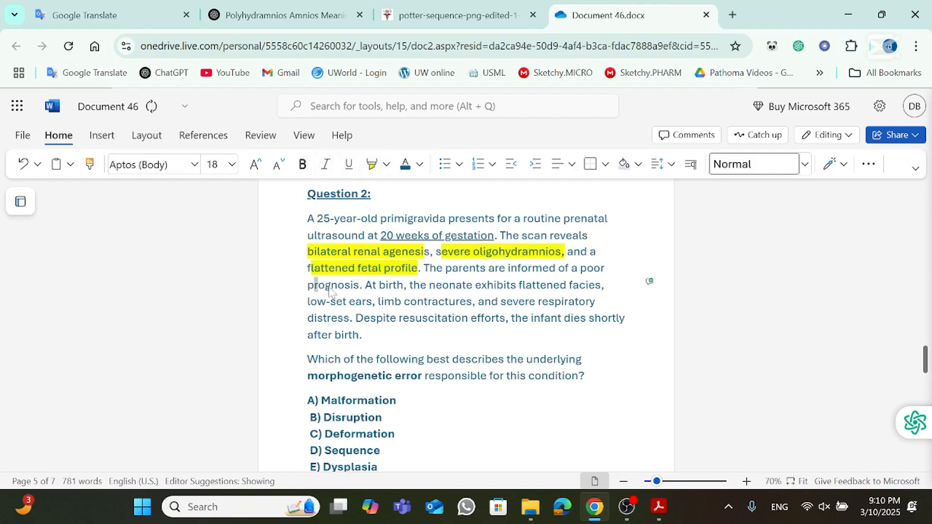
left_click_drag(384, 284, 567, 284)
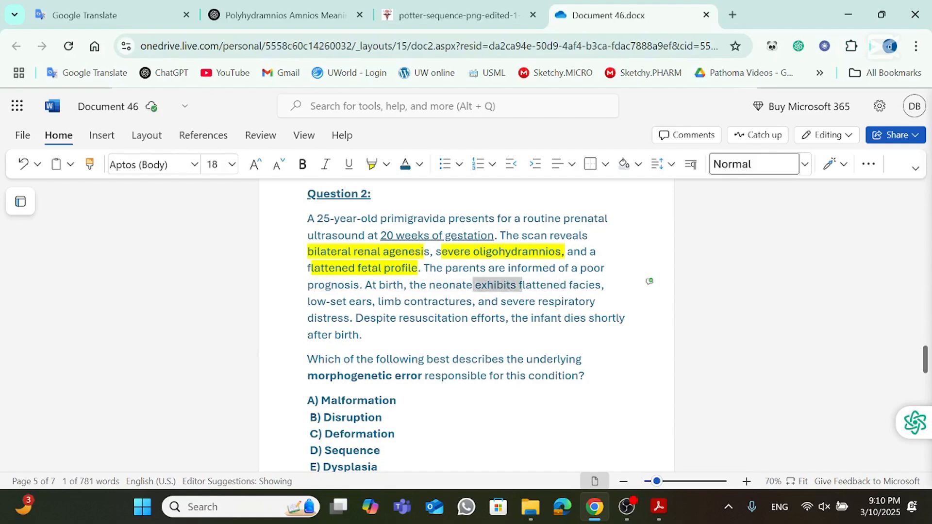
left_click_drag(519, 285, 471, 301)
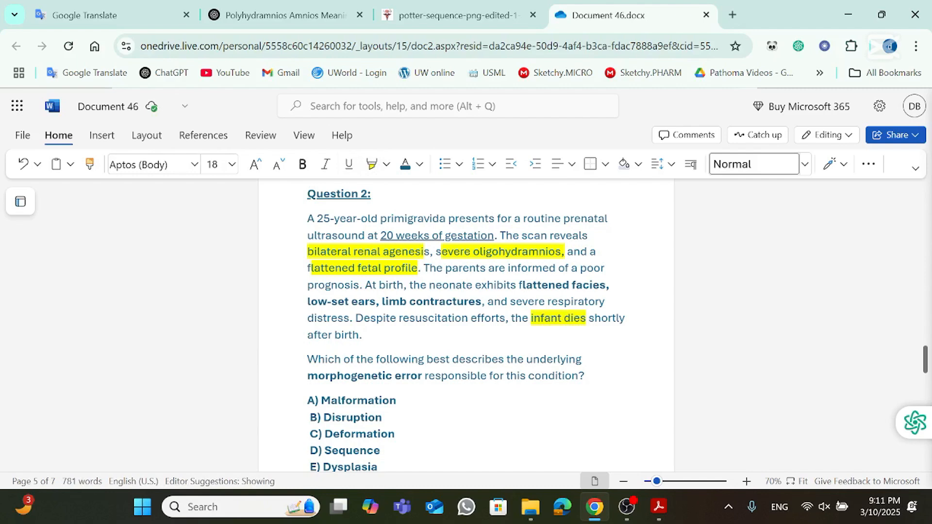
scroll("down", 3)
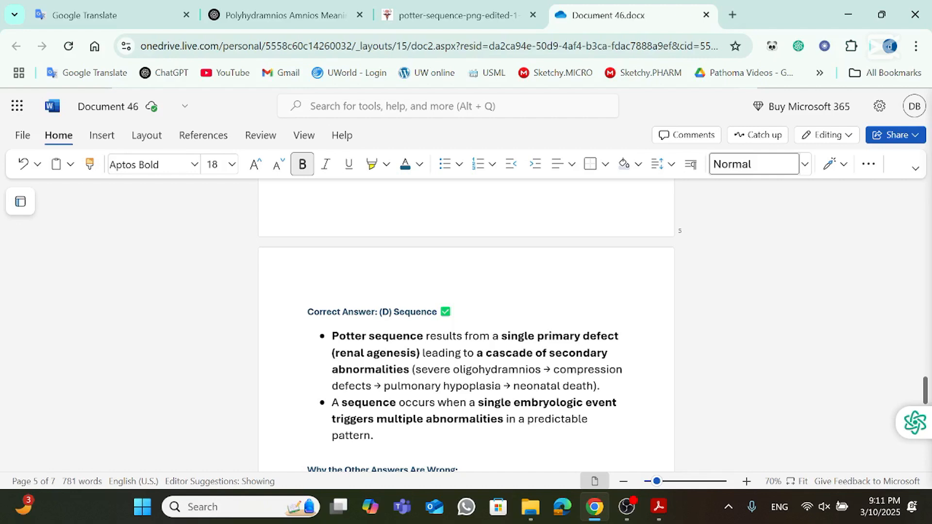
Step: Yellow-highlight 'oligohydramnios' with renal agenesis and pulmonary hypoplasia in Question 2's Correct Answer section
scroll("down", 3)
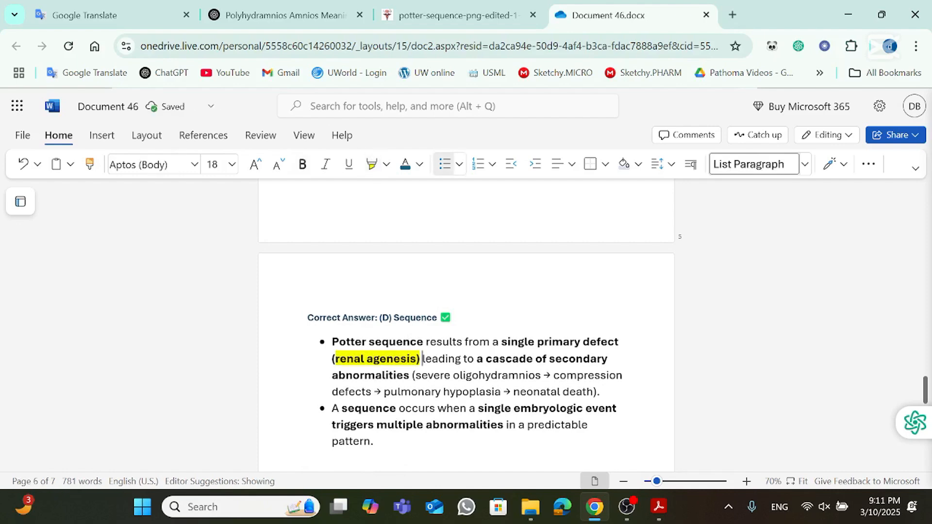
double_click(497, 375)
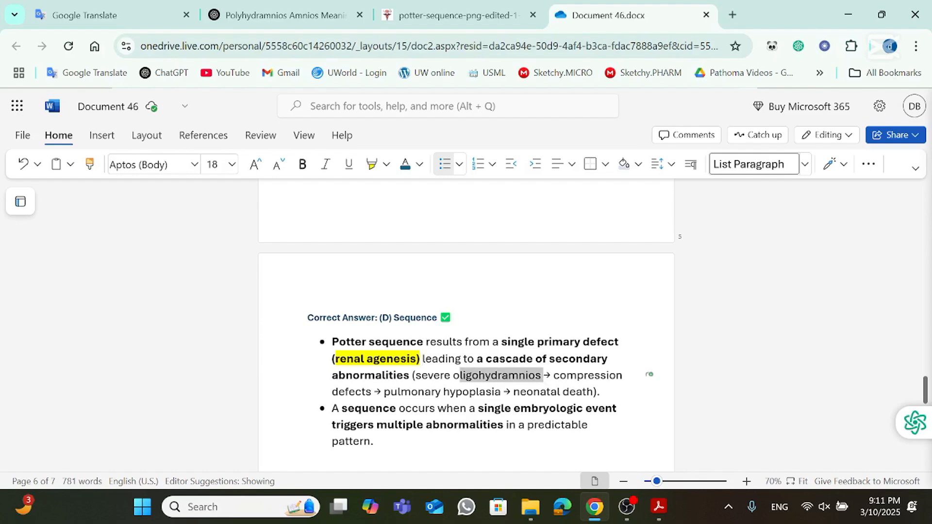
left_click(371, 164)
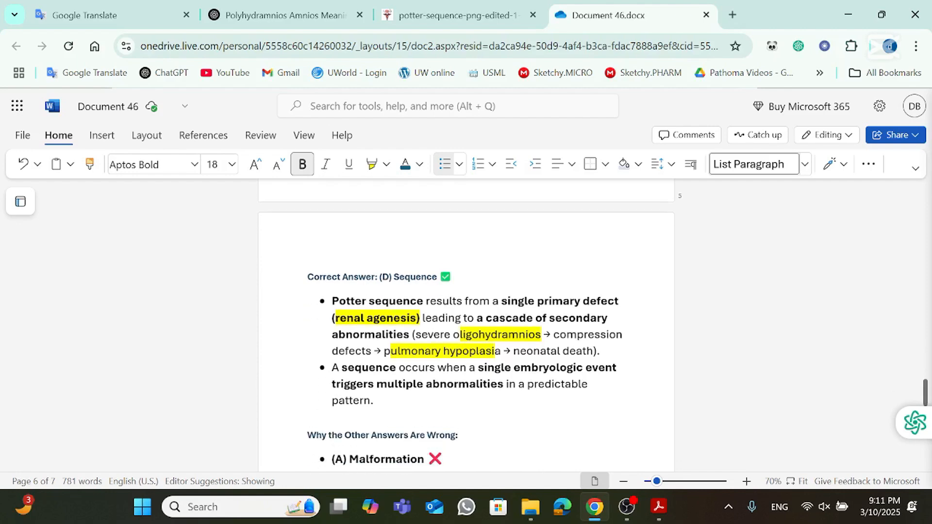
scroll("down", 3)
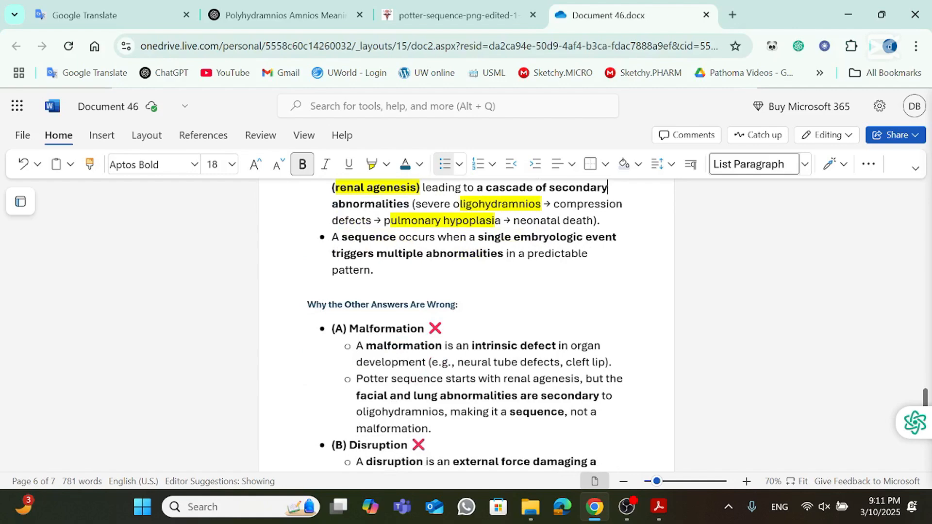
Step: Highlight 'neural tube defects, cleft lip' under (A) Malformation and select the amniotic band syndrome example
scroll("down", 3)
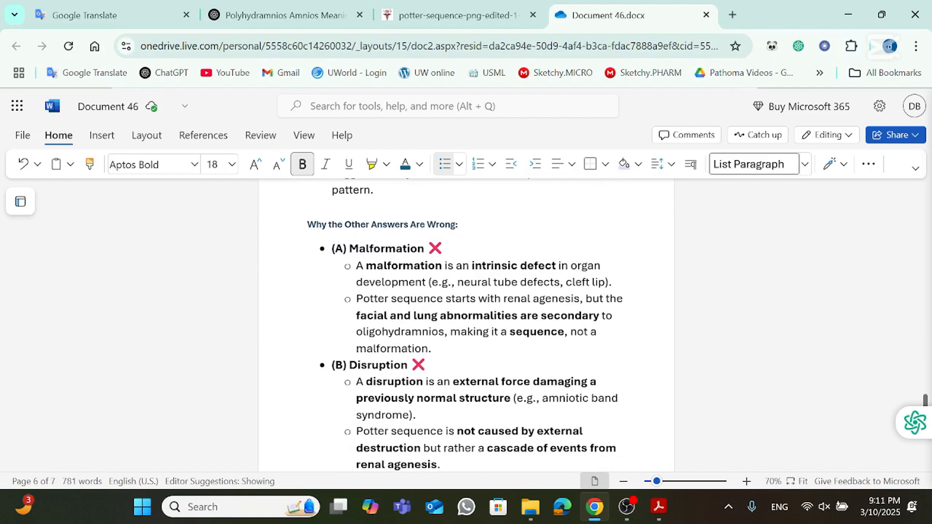
left_click_drag(460, 282, 601, 281)
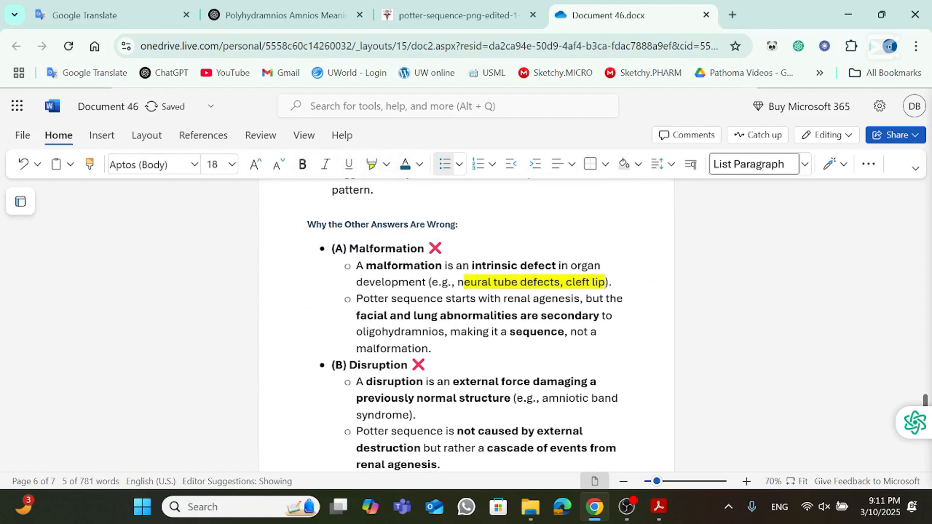
double_click(493, 266)
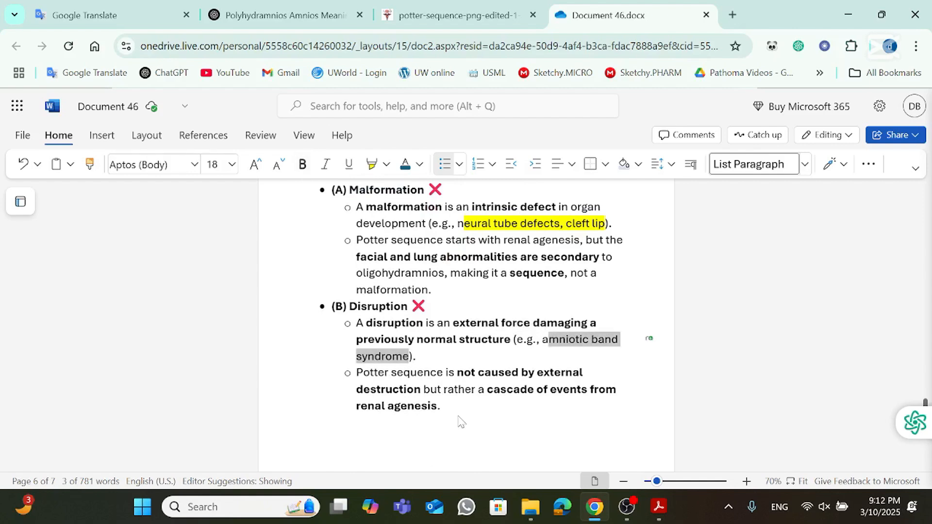
Step: Highlight 'extrinsic' and 'single defect (renal agenesis)' yellow, then return to the First Aid PDF
scroll("down", 3)
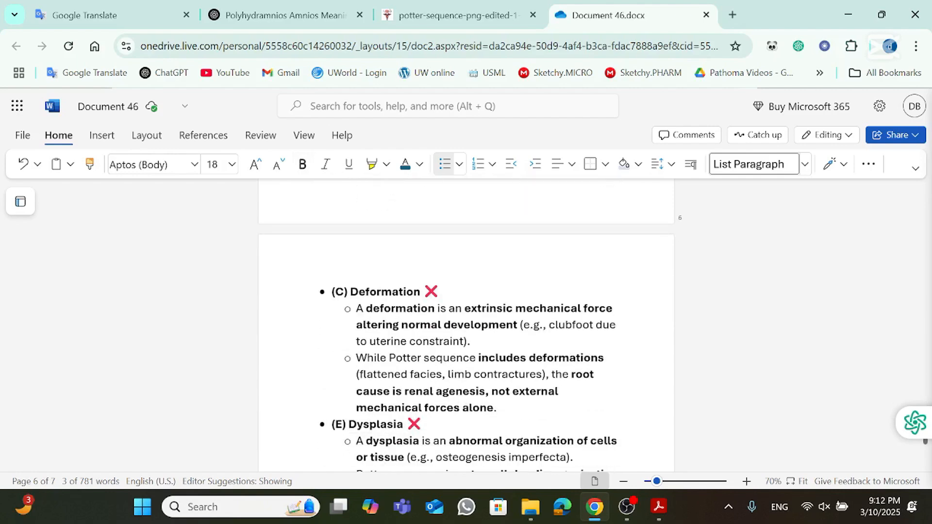
double_click(488, 307)
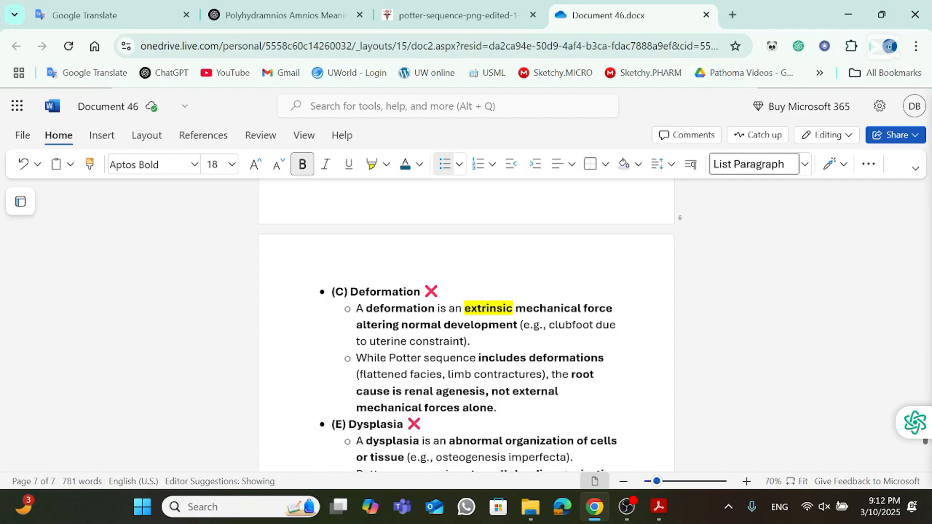
scroll("down", 3)
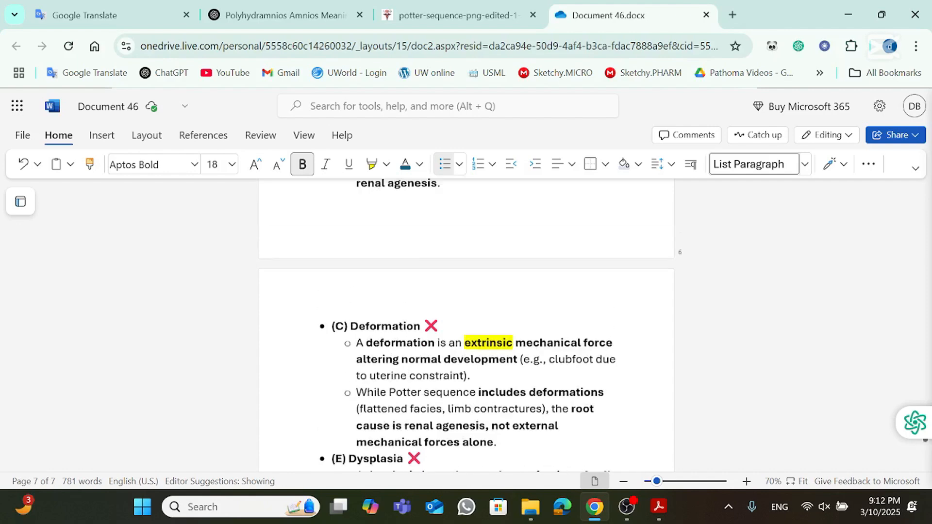
scroll("up", 3)
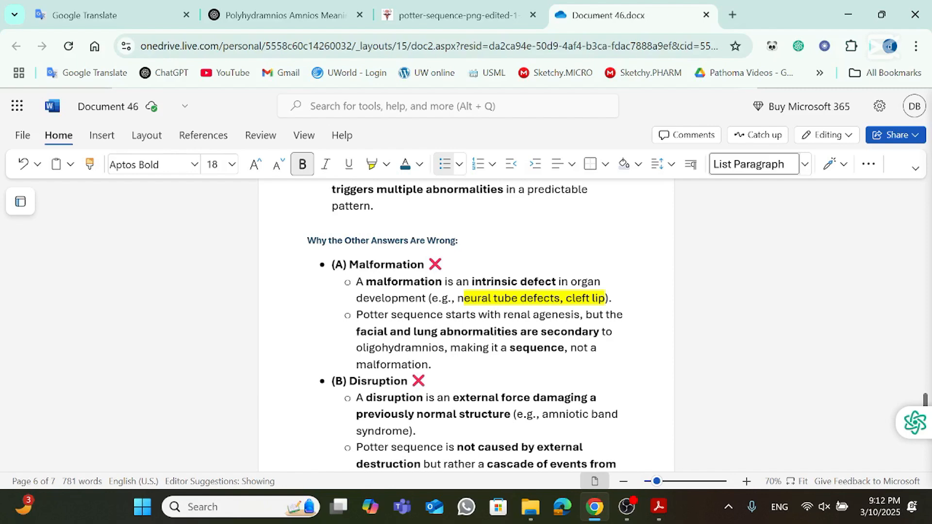
scroll("down", 3)
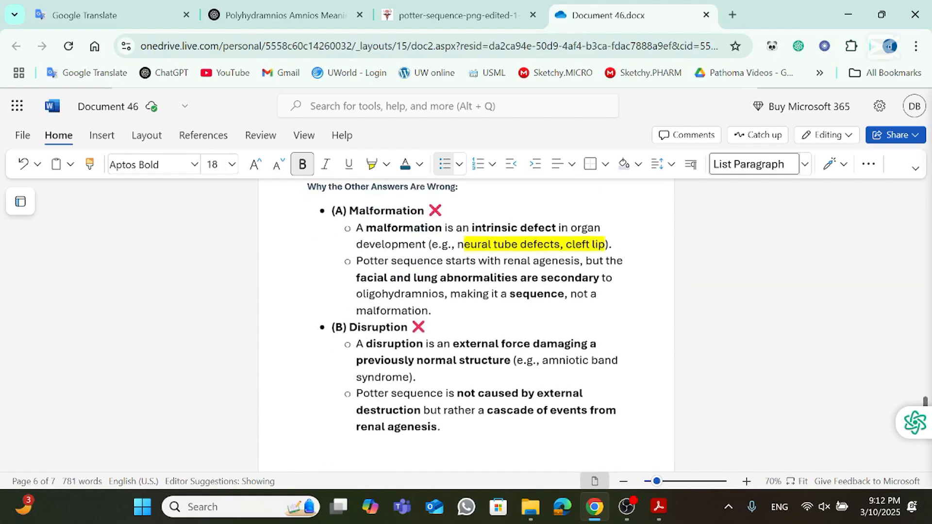
scroll("down", 3)
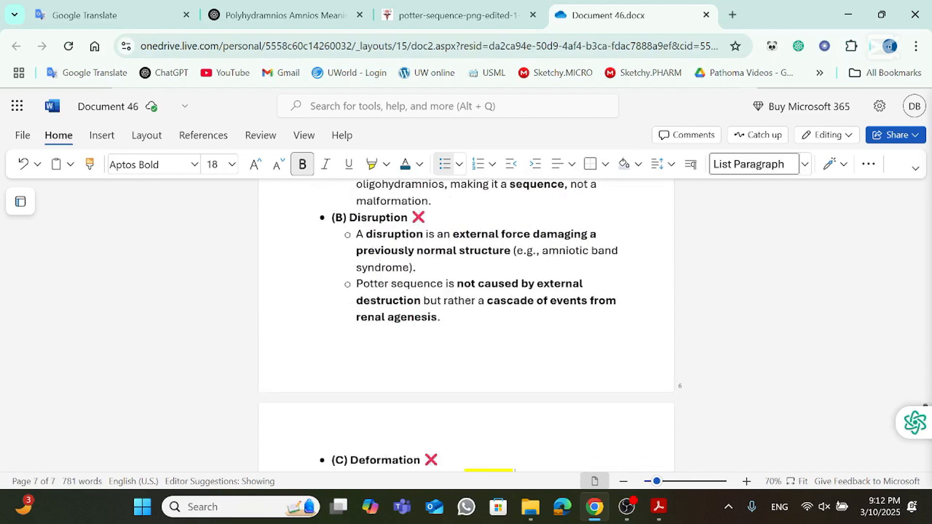
scroll("down", 3)
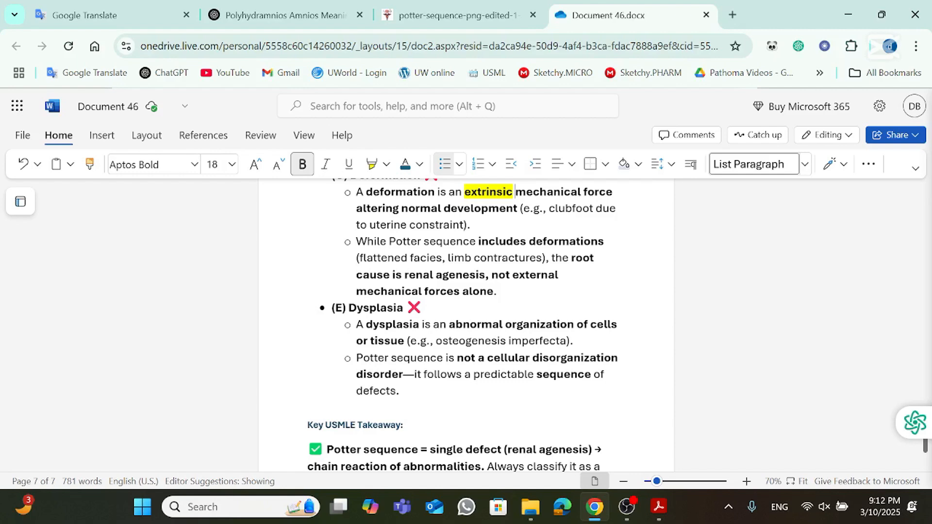
scroll("down", 3)
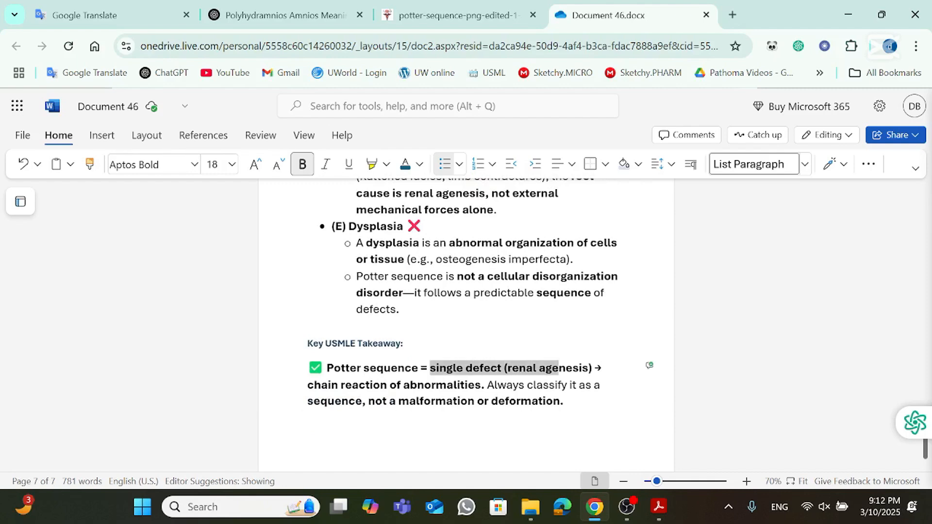
left_click(369, 164)
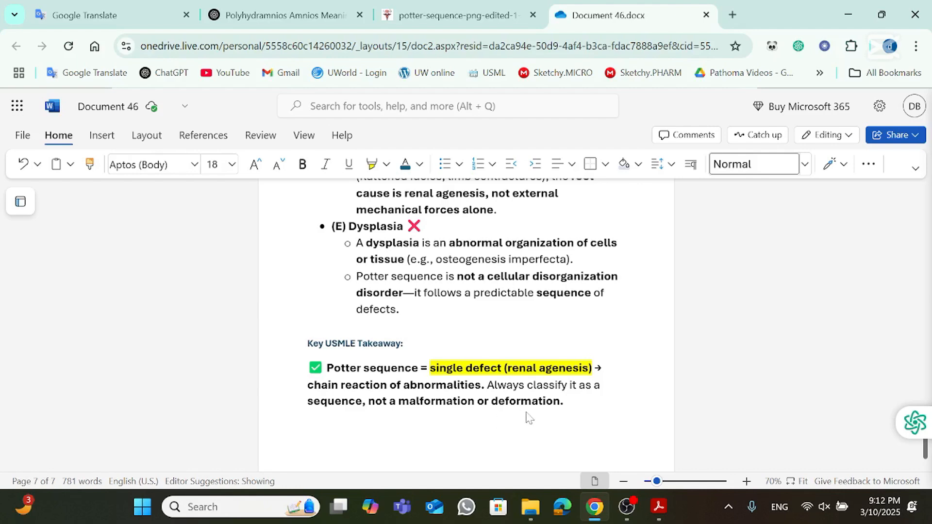
left_click(657, 507)
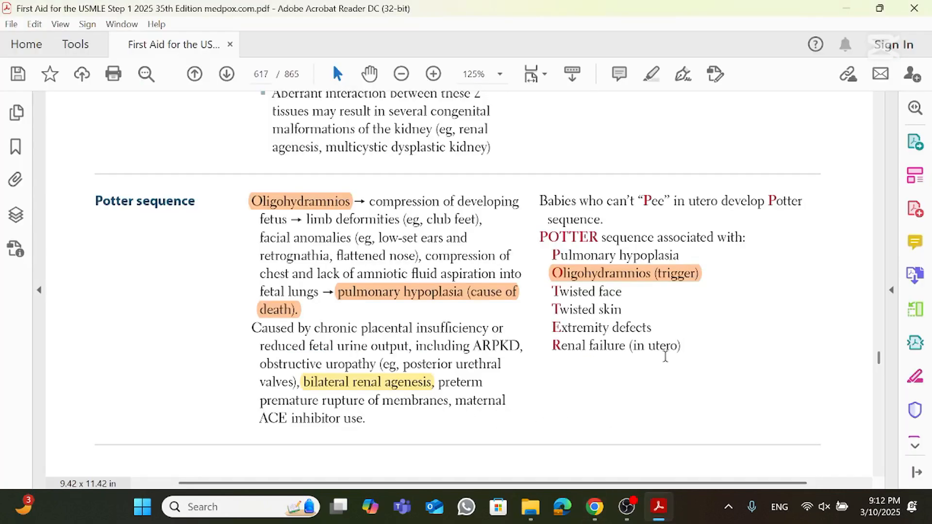